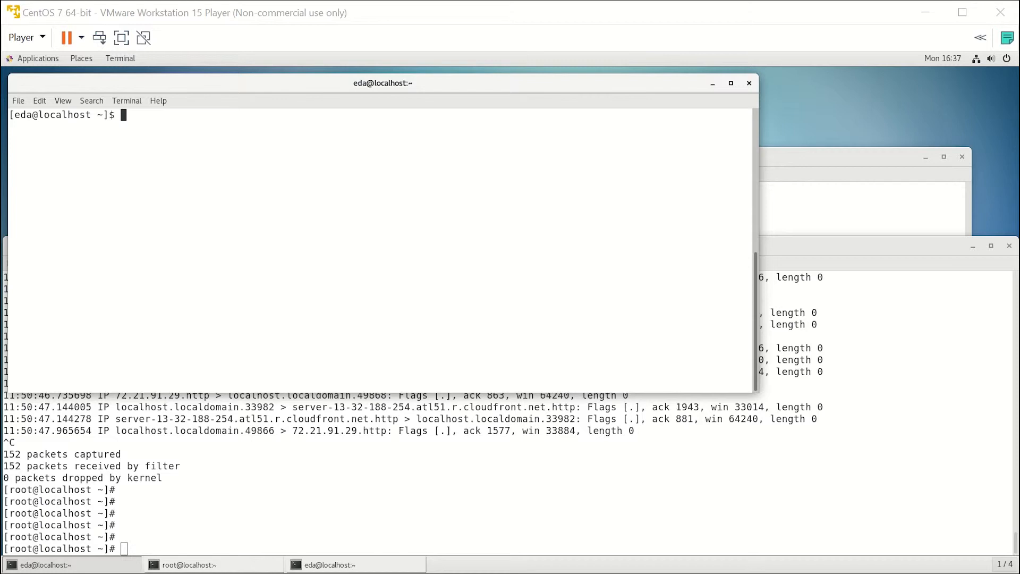
mouse_move(320, 189)
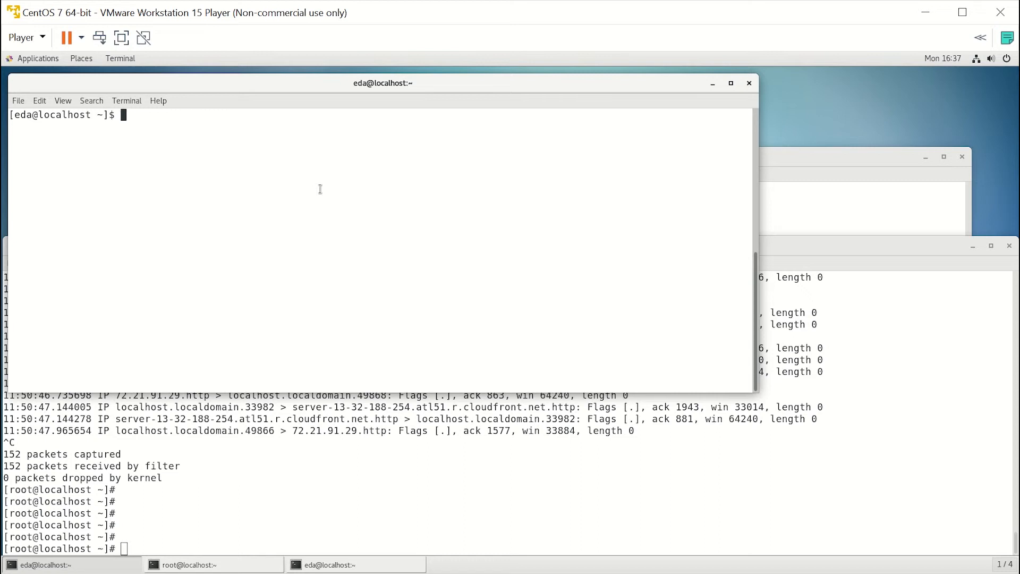
Start a new tunnel.sh script in vim and enter insert mode
type("vim")
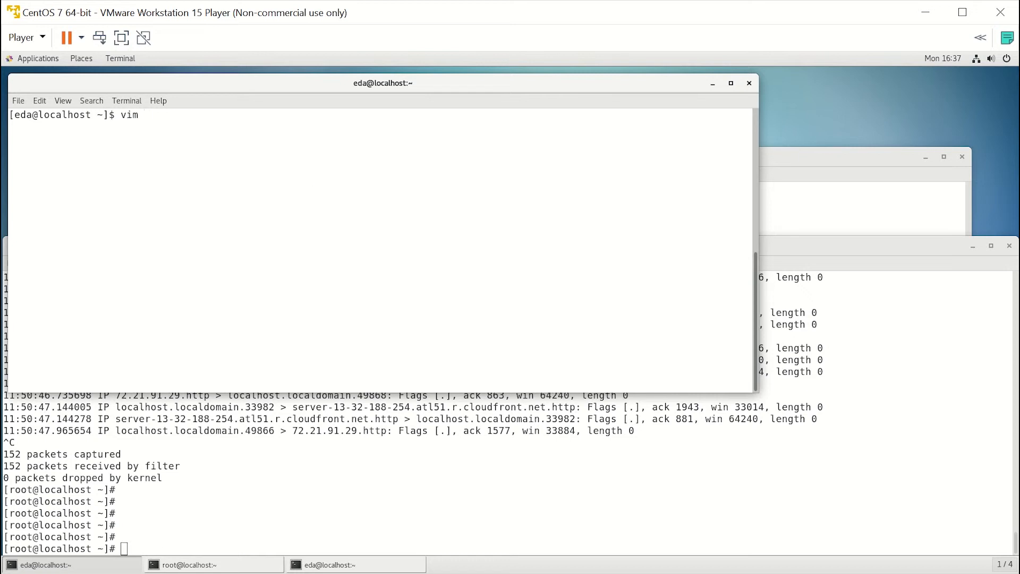
type("tunnel")
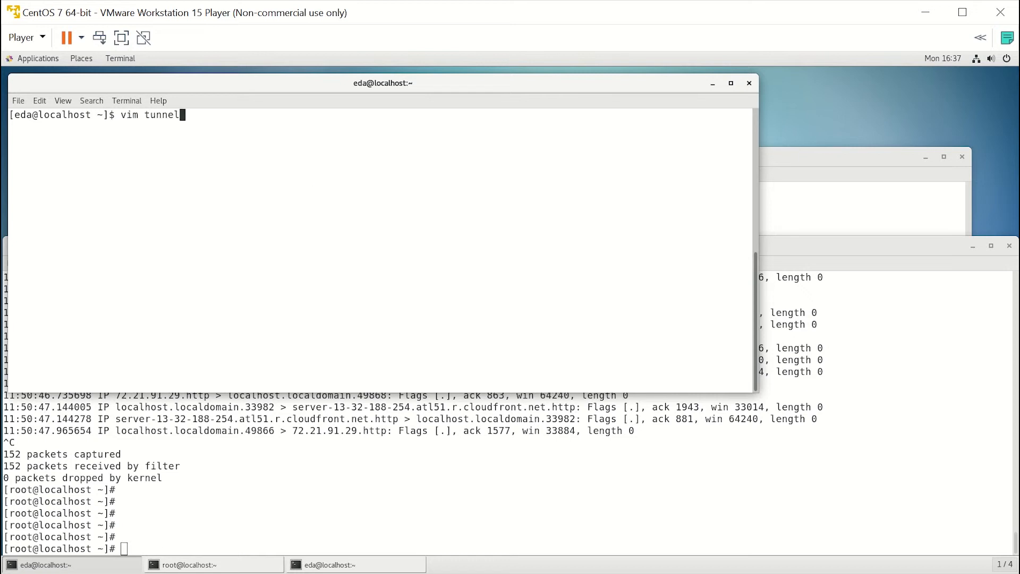
type(".sh")
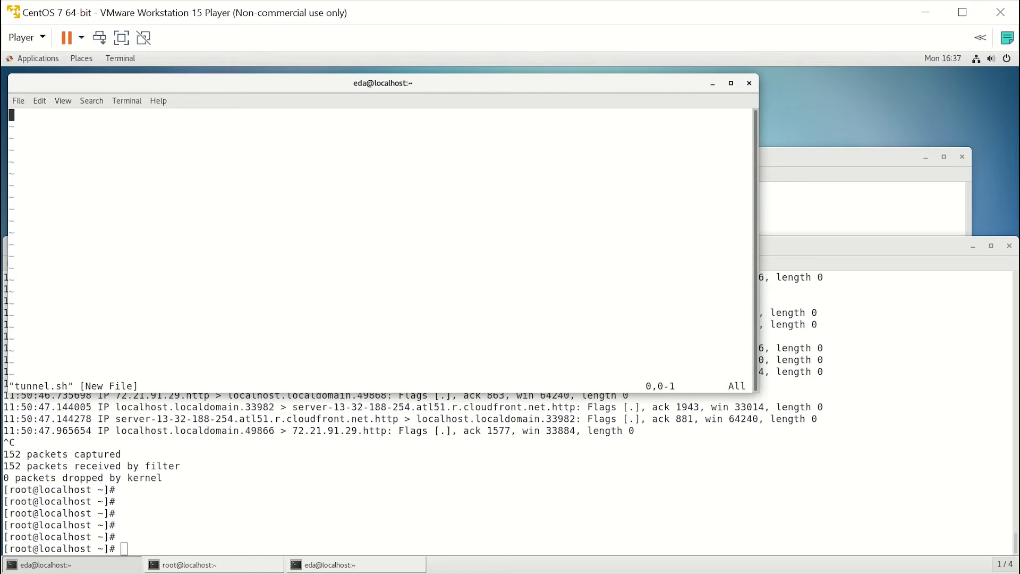
key("i")
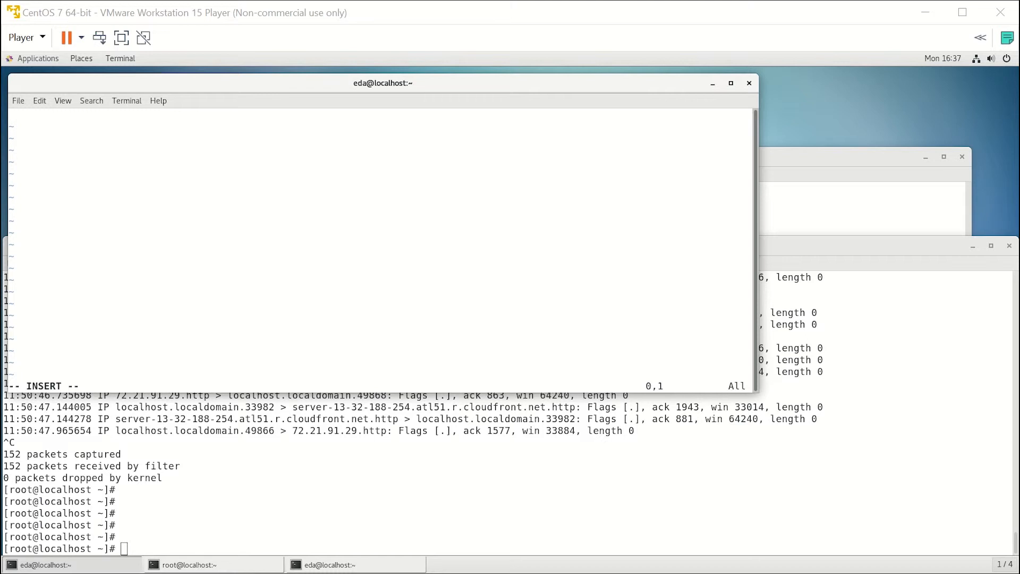
type("ssh -D 8080 -f -C -q -N <user>@1.2.3.4")
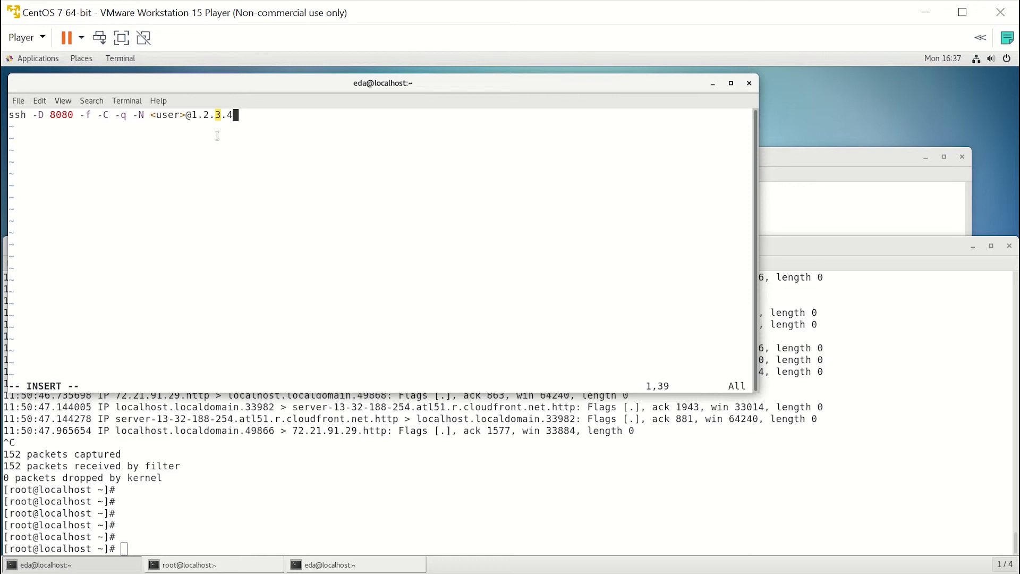
key("BackSpace")
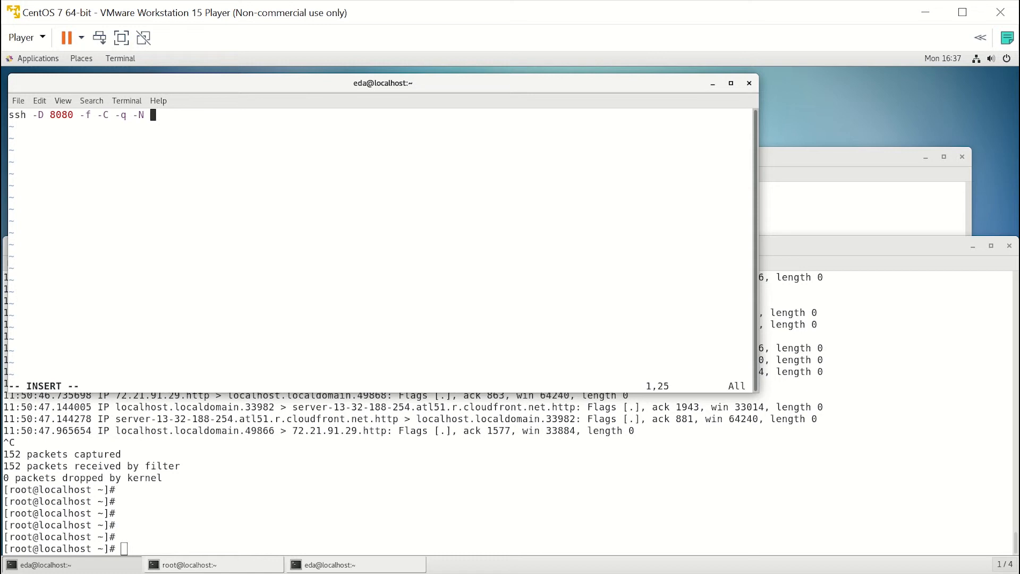
type("eda")
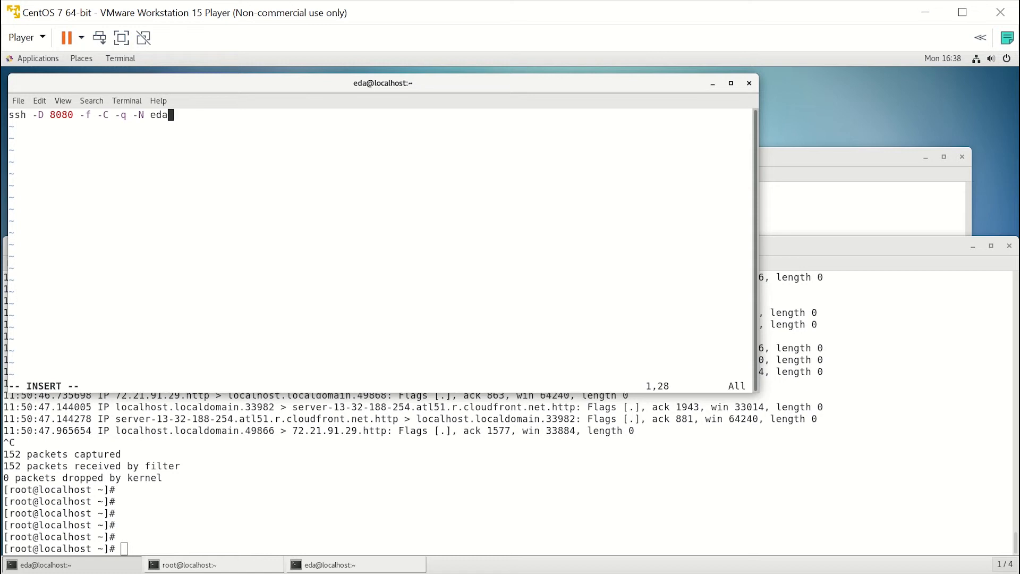
type("@4")
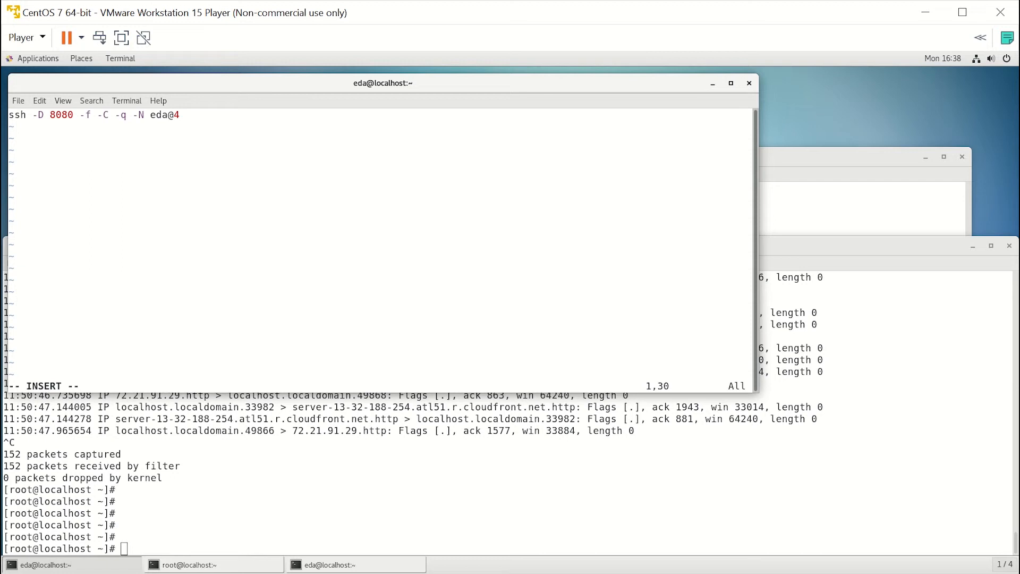
type("45.79")
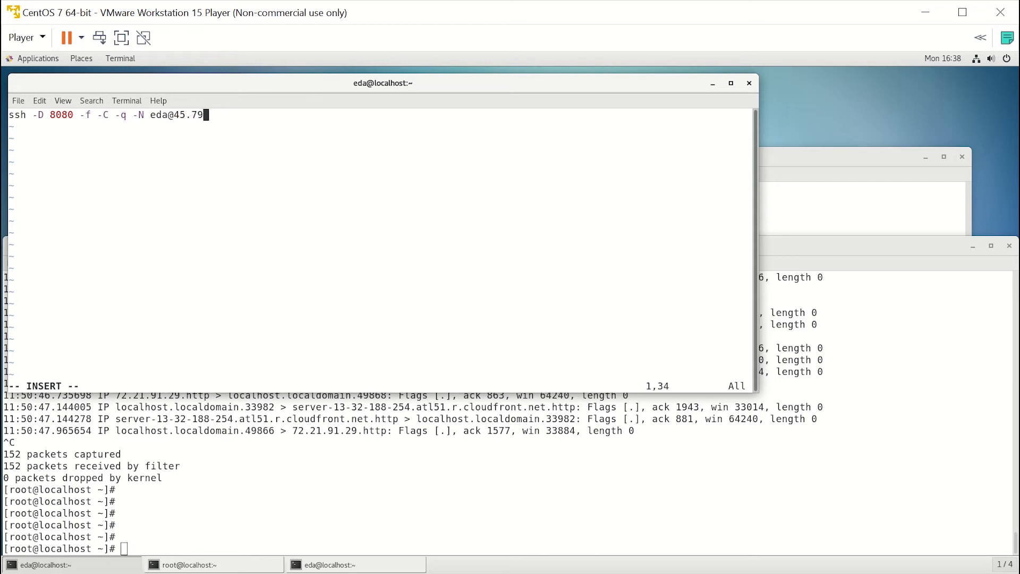
type("221.7")
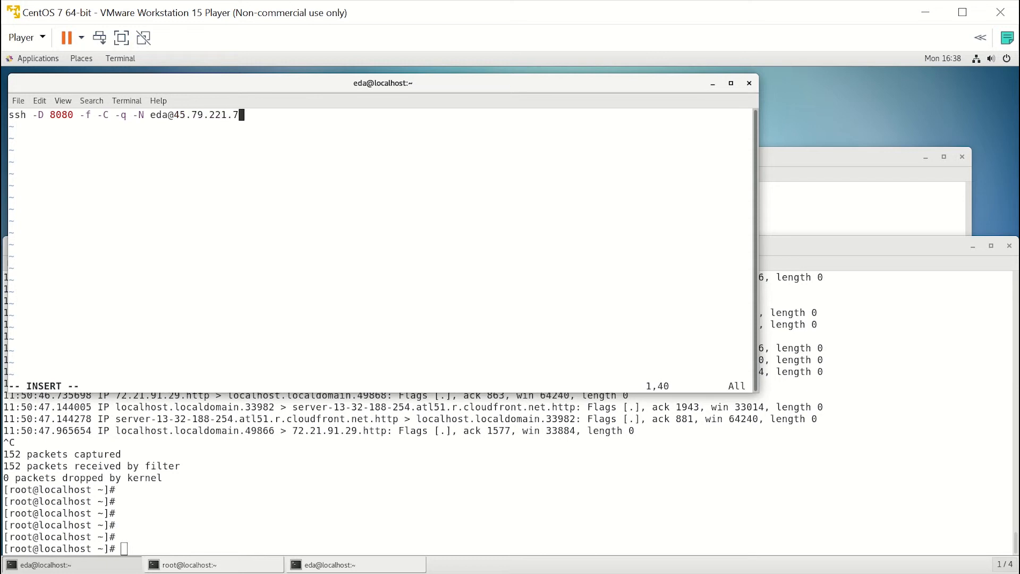
type("5")
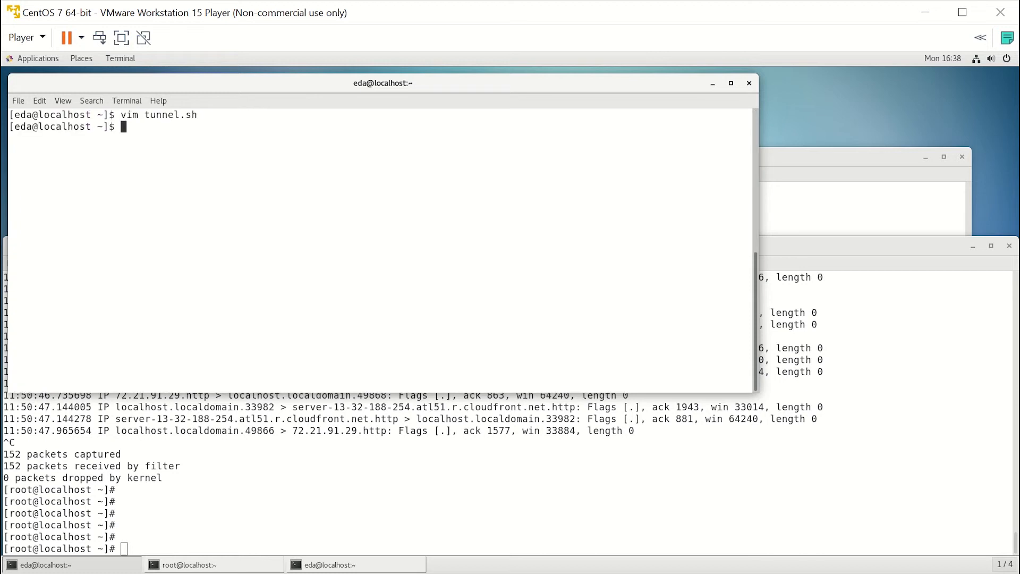
Make tunnel.sh executable with chmod +x and list it to confirm -rwxrwxr-x permissions
type("c")
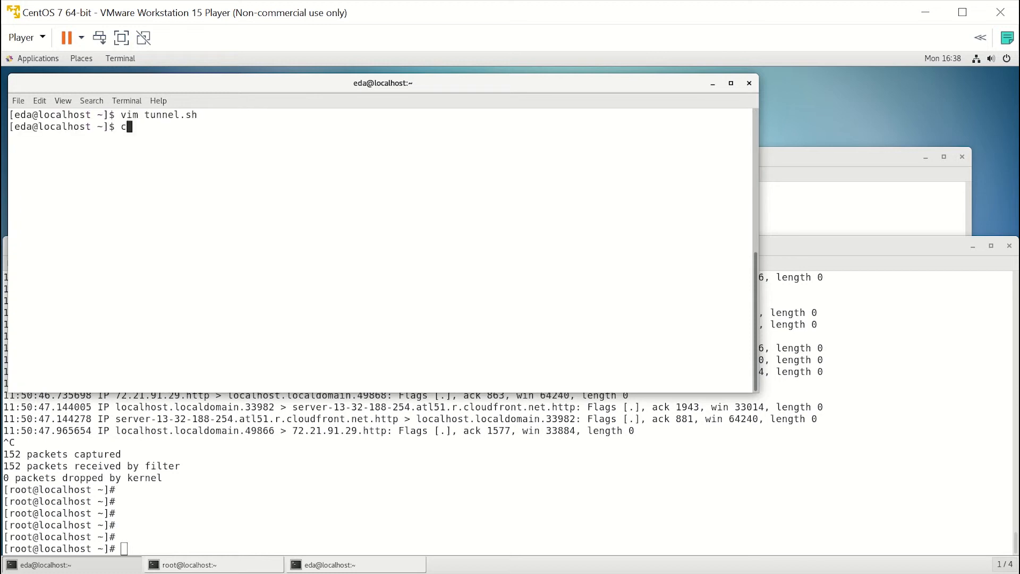
type("hmod")
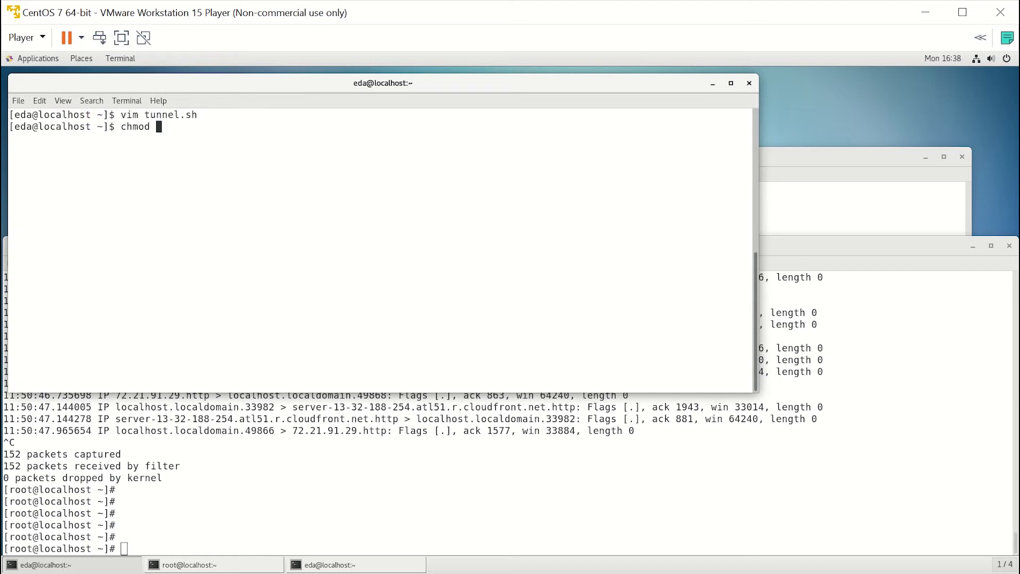
type("+x")
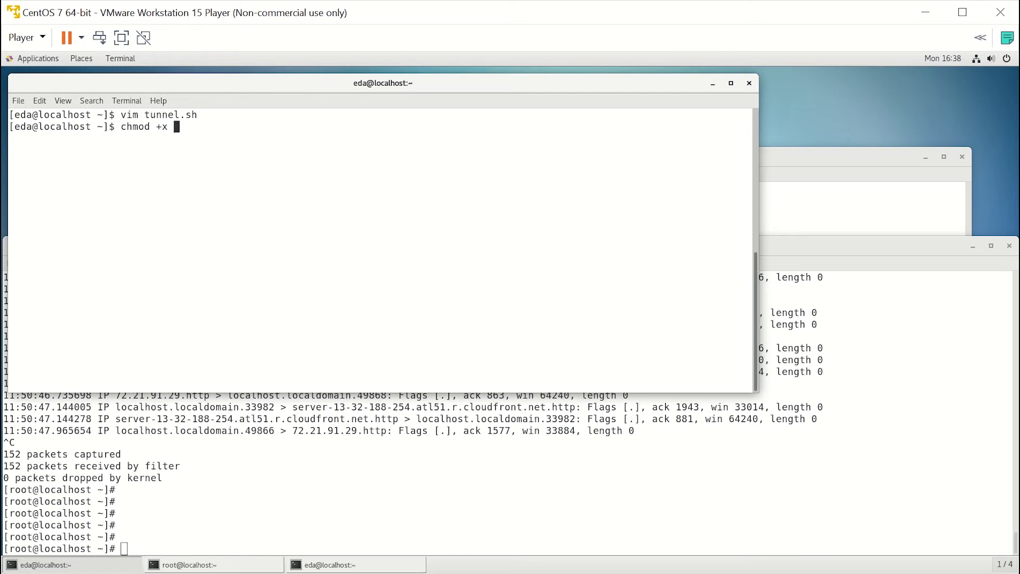
type("tunnel.sh")
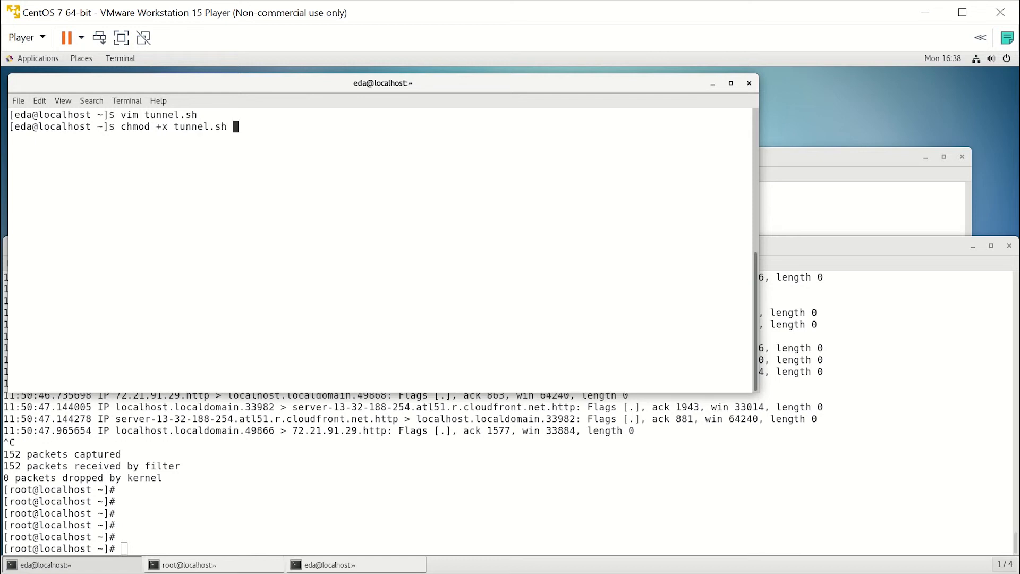
type("localhost ~]$ ls -al")
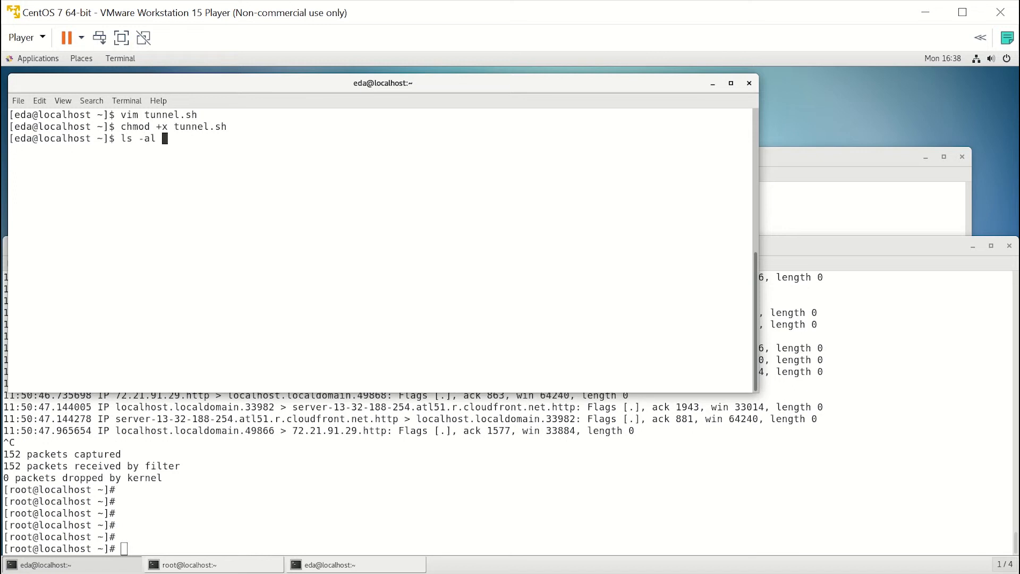
type("tunnel.sh")
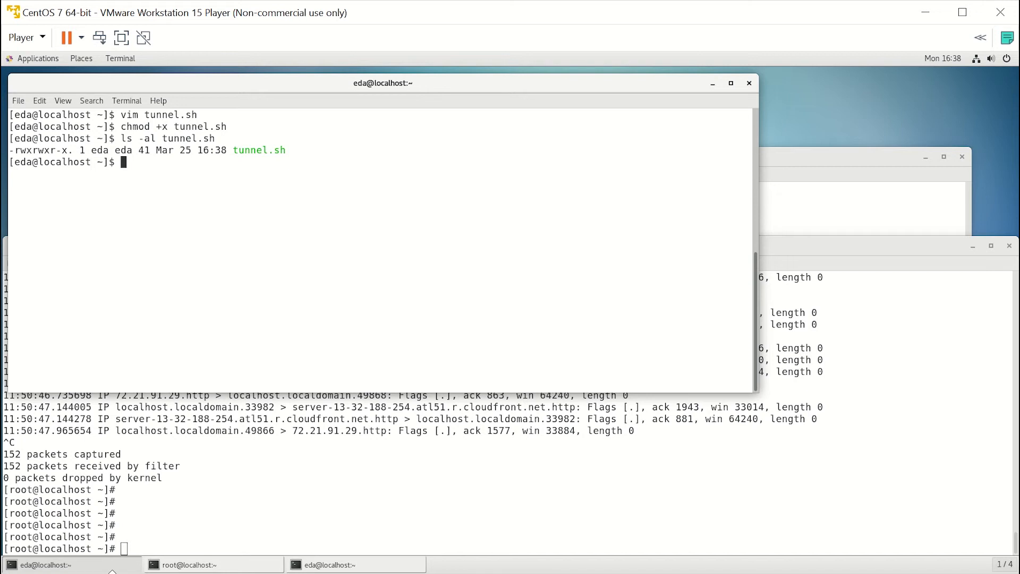
mouse_move(517, 251)
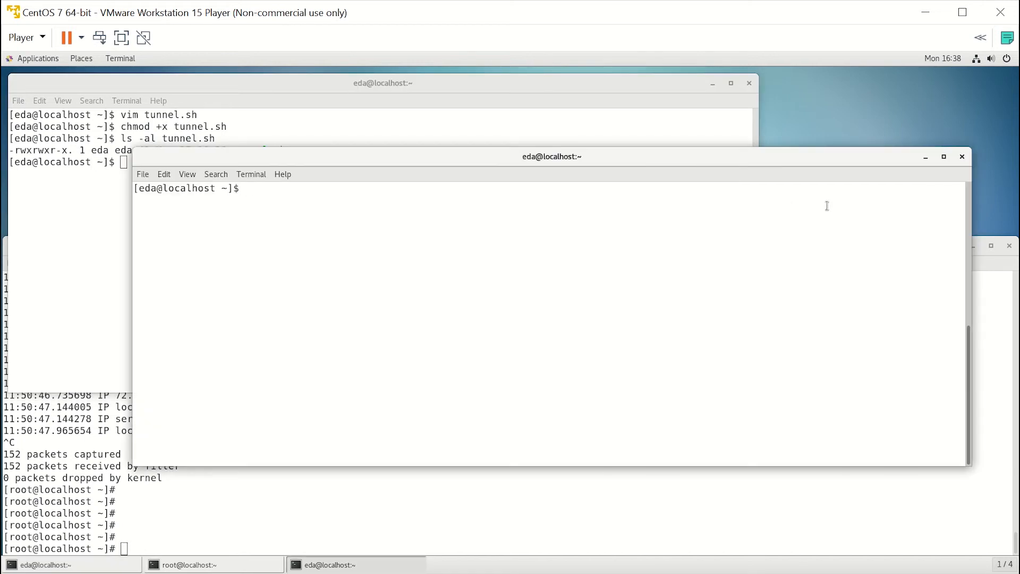
SSH into 45.79.221.75 as eda, become root with su -, and change into /etc/ssh
type("clear")
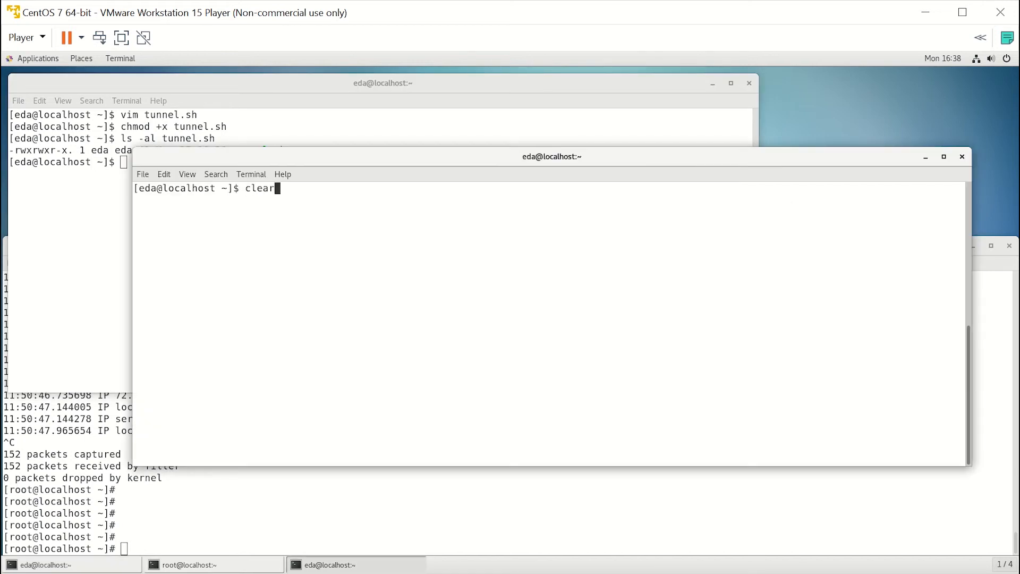
type("ssh eda@45.79.221.75")
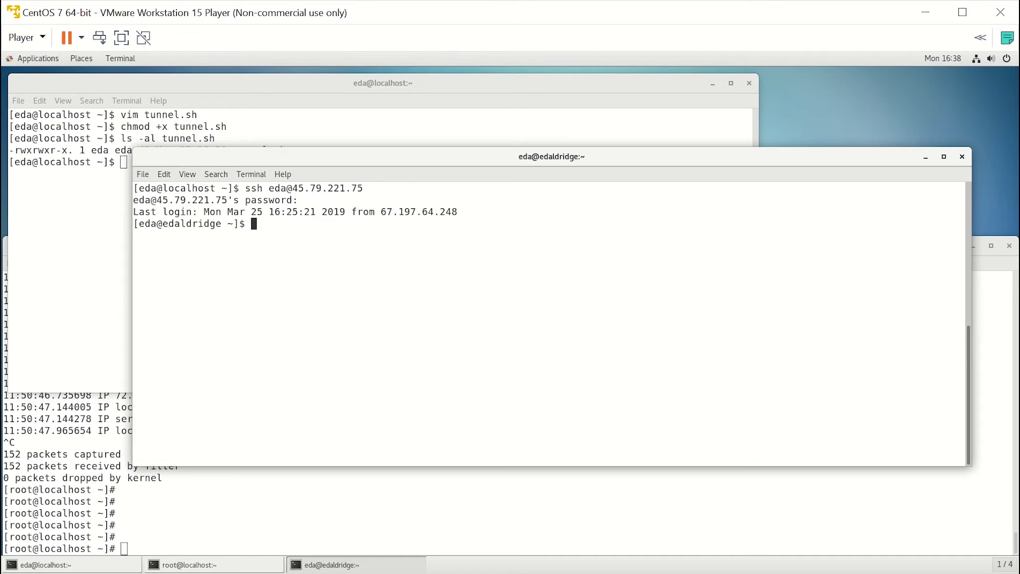
type("su -")
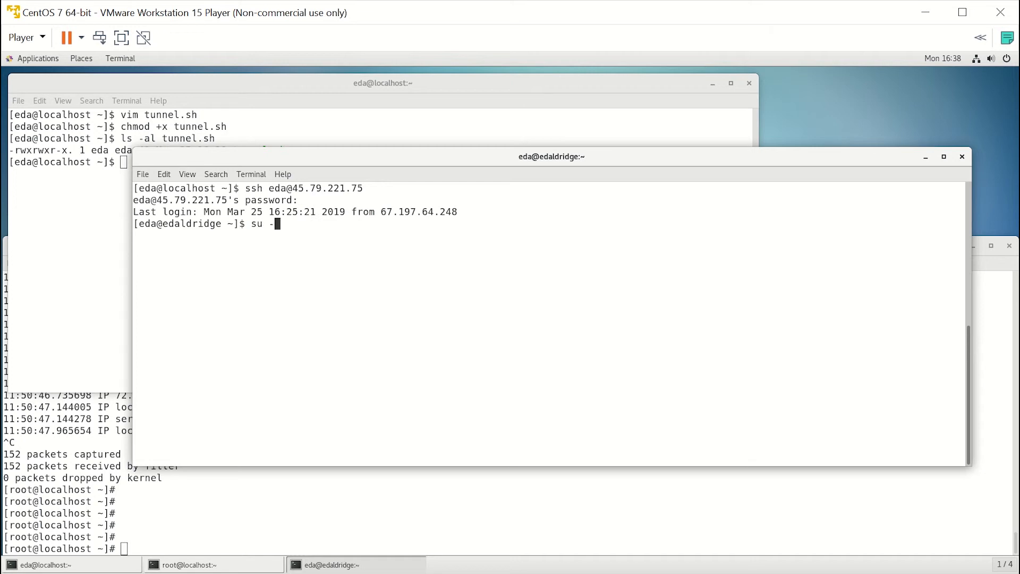
key("Return")
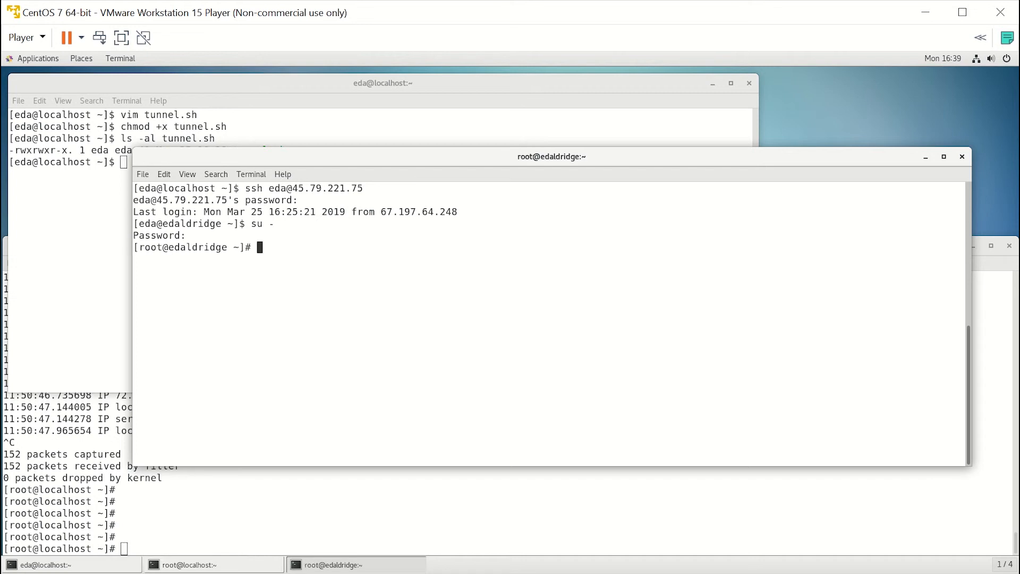
type("cd /etc/")
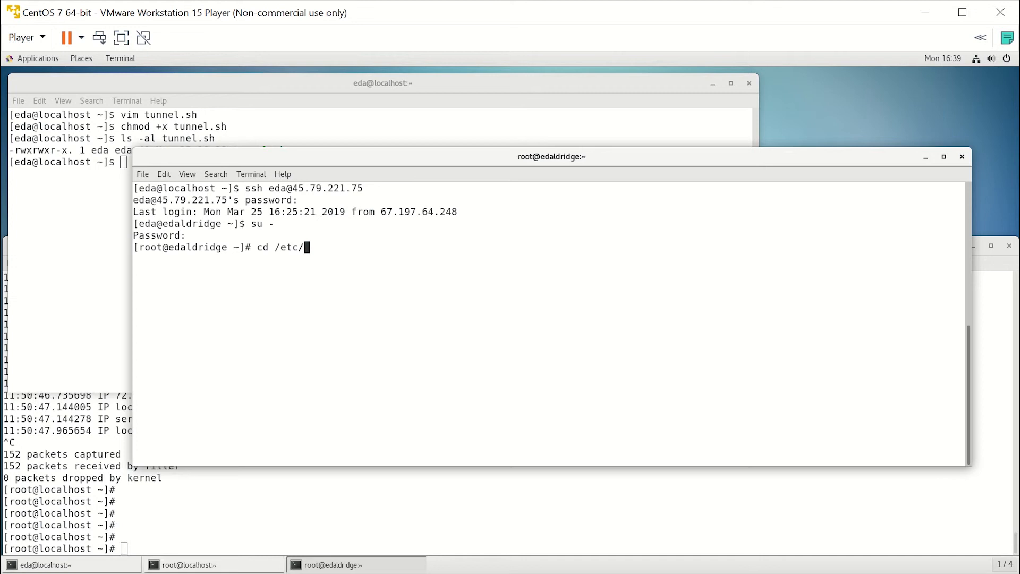
type("sshd")
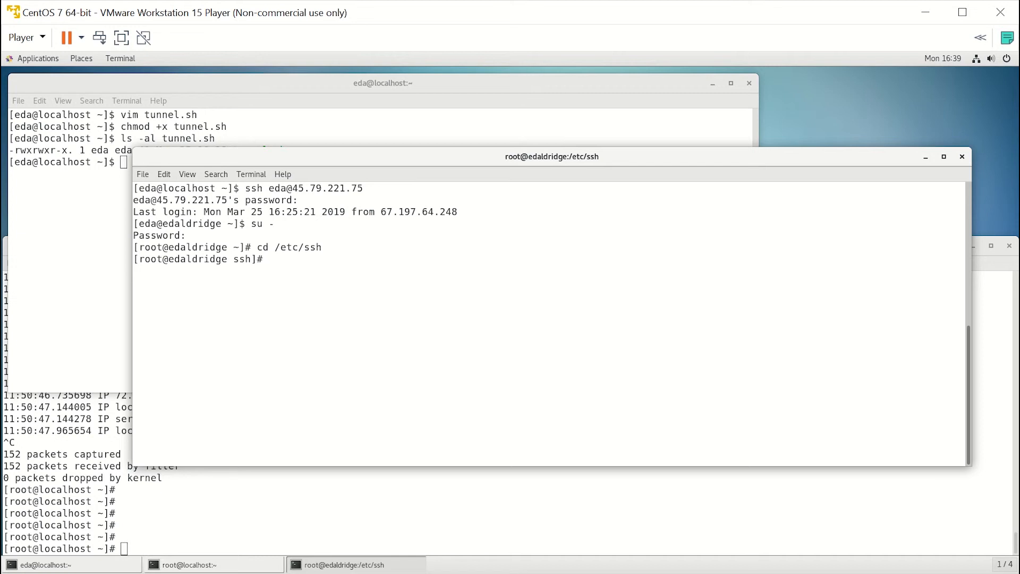
Edit sshd_config in vim to locate AllowTcpForwarding, then write and quit back to the root shell
type("vim sshd")
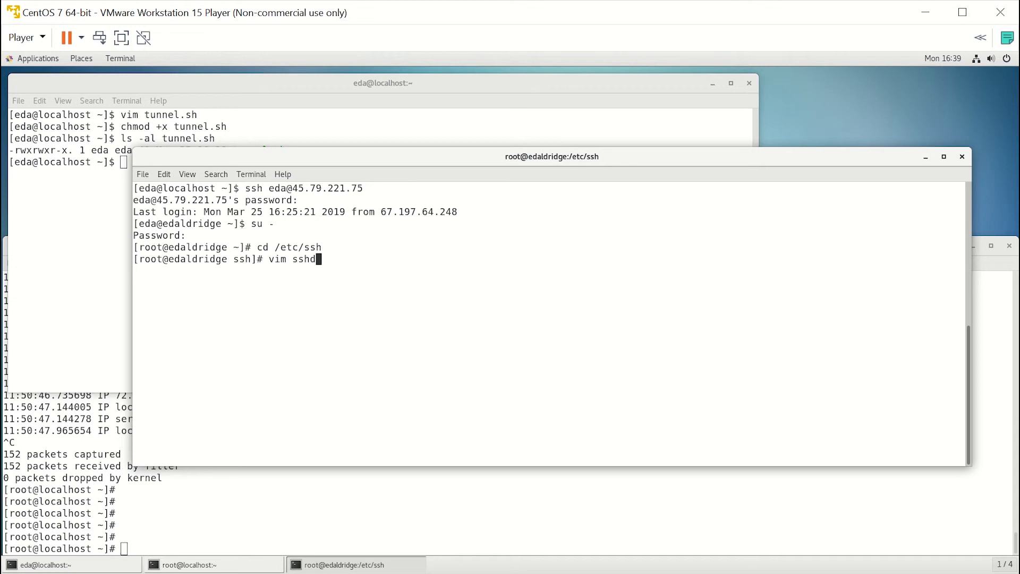
key("Return")
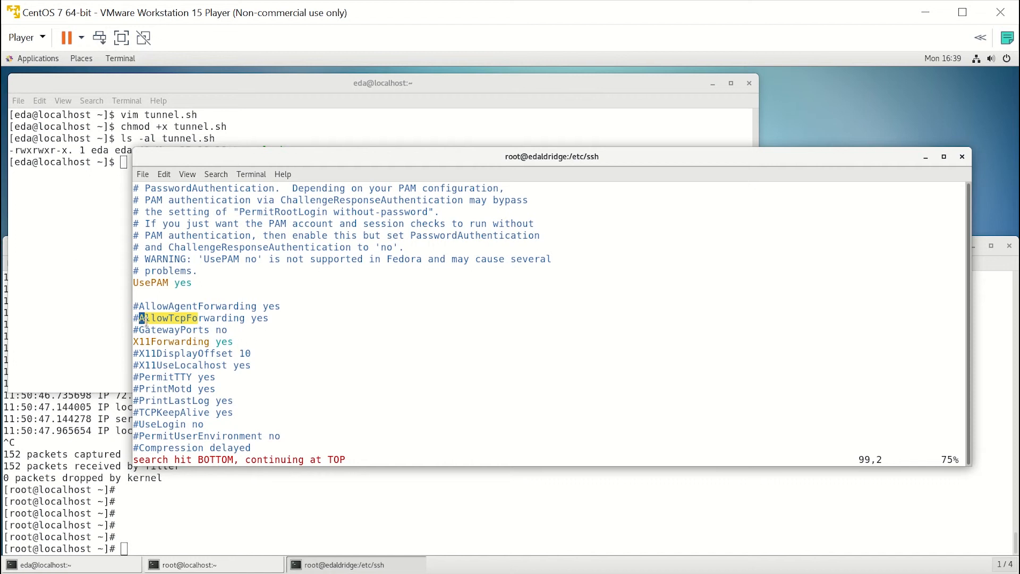
mouse_move(273, 336)
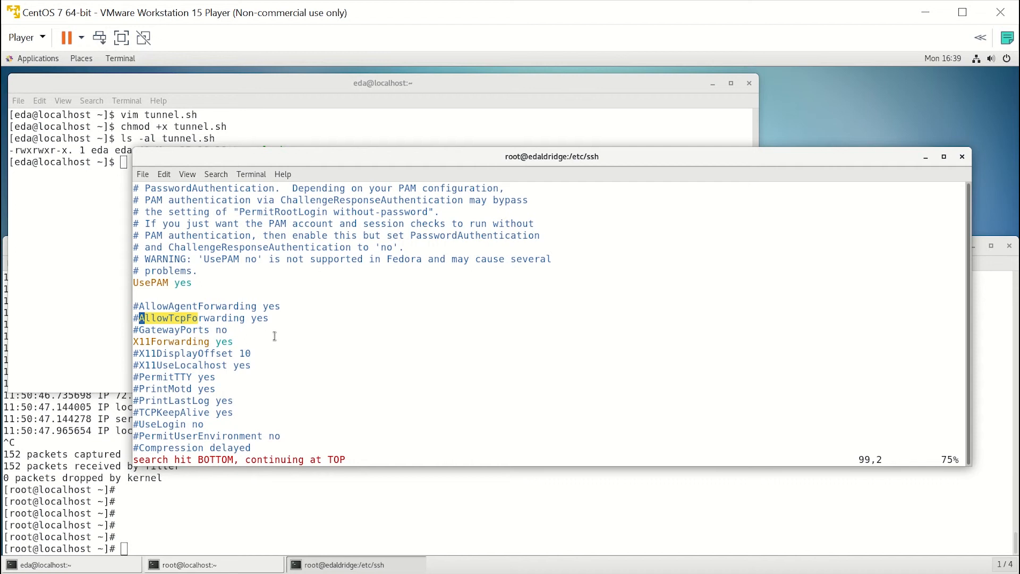
key(":")
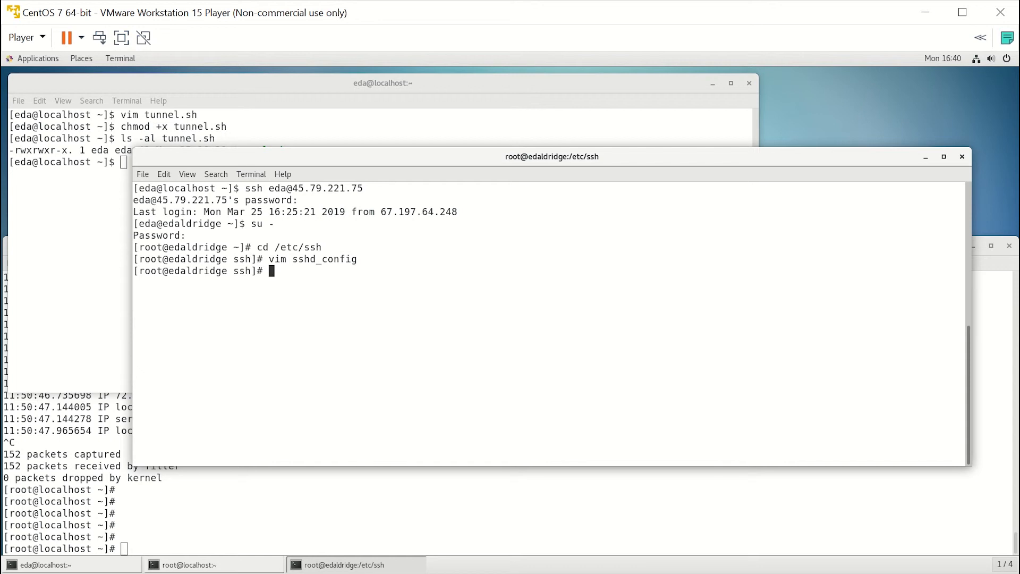
Restart the remote sshd service with 'systemctl restart sshd'
type("system")
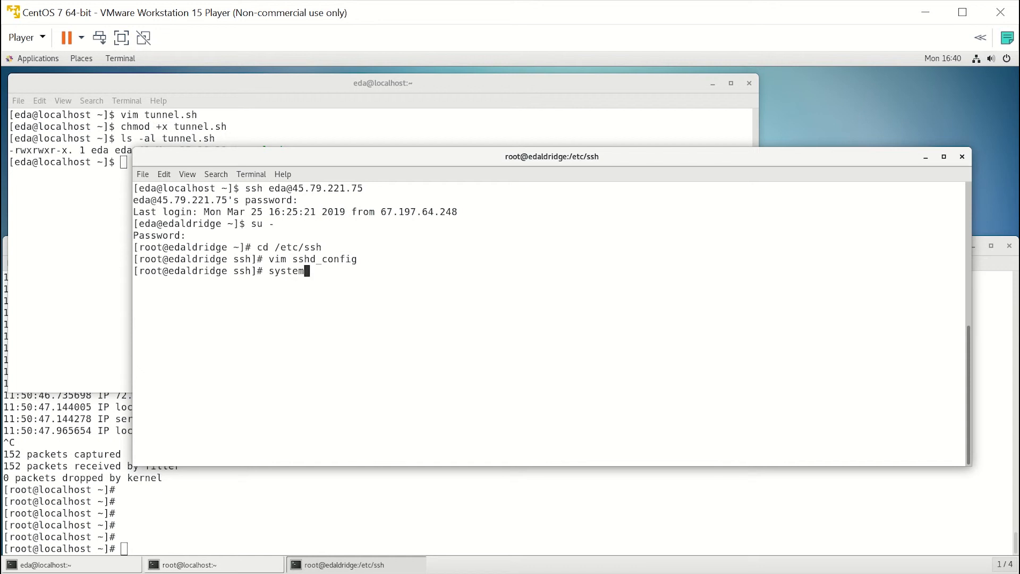
type("ctl rest")
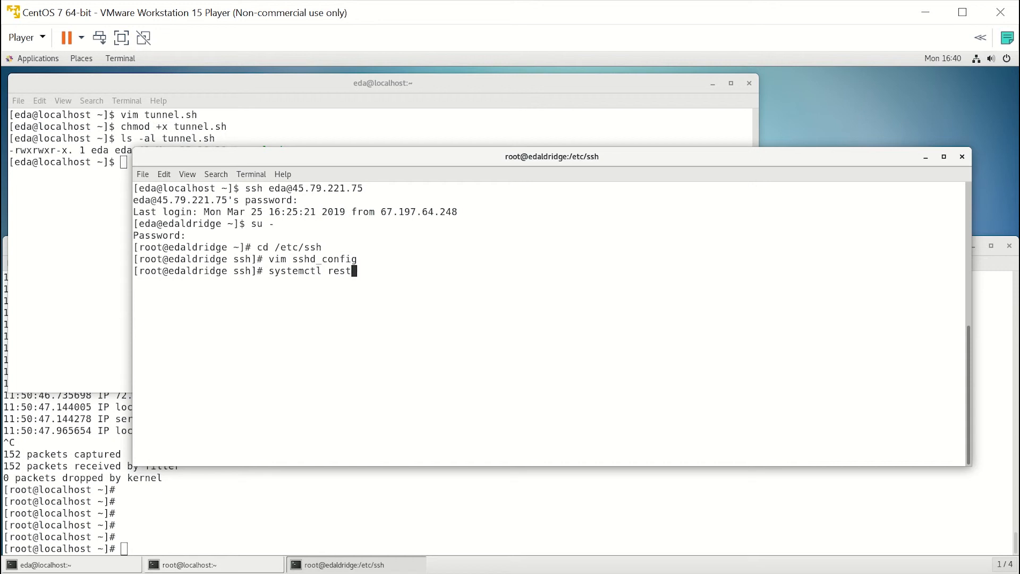
type("art")
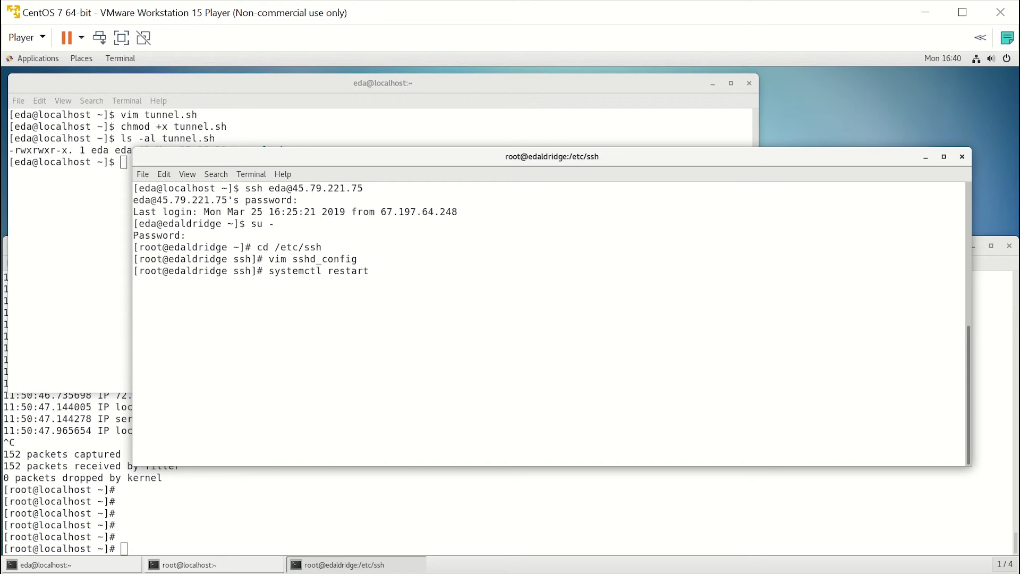
type("sshd")
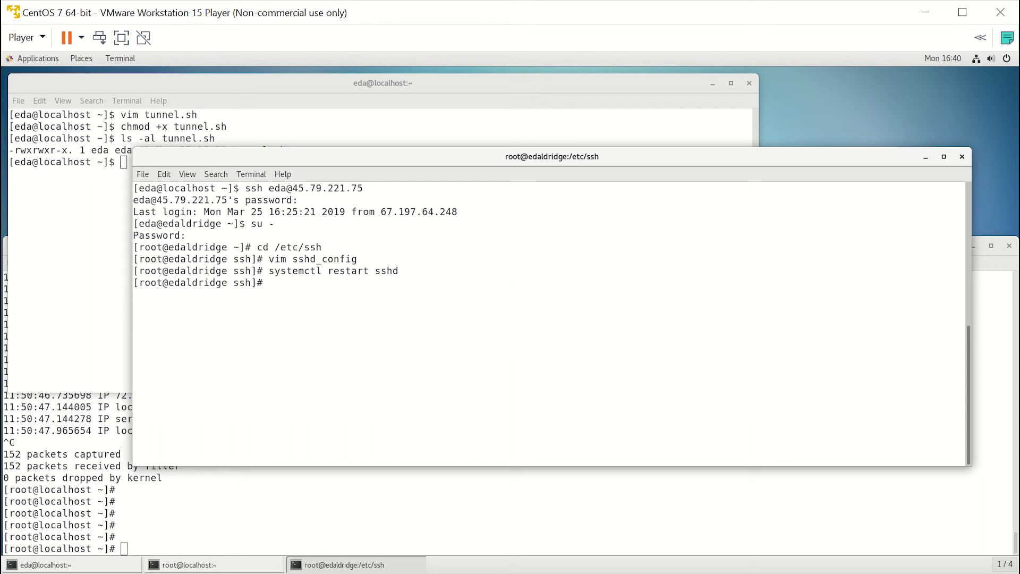
mouse_move(269, 336)
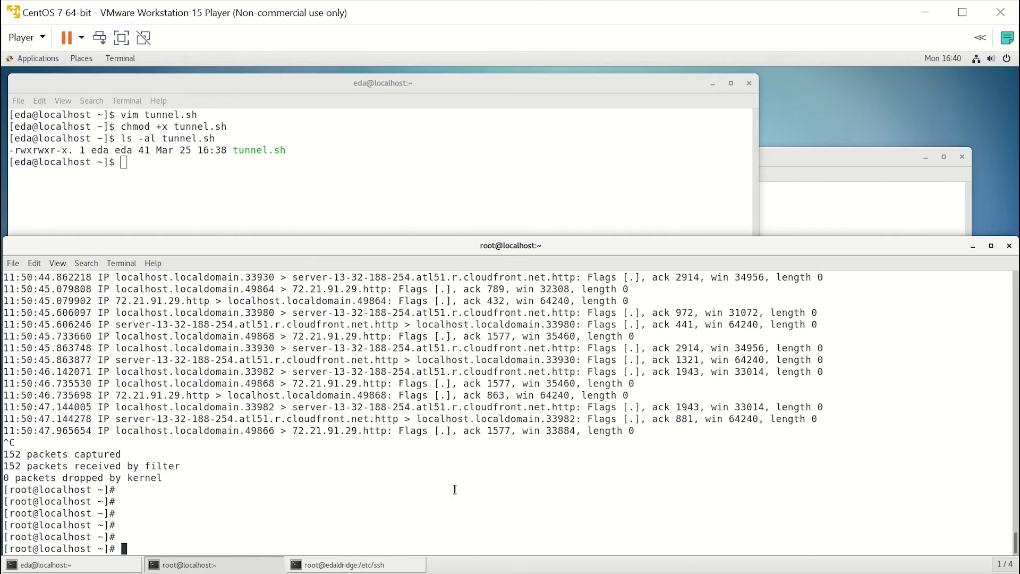
Run 'tcpdump -i ens33 tcp port 80' and launch Firefox from Applications > Internet
type("tcpdump -i ens33 tcp port 80")
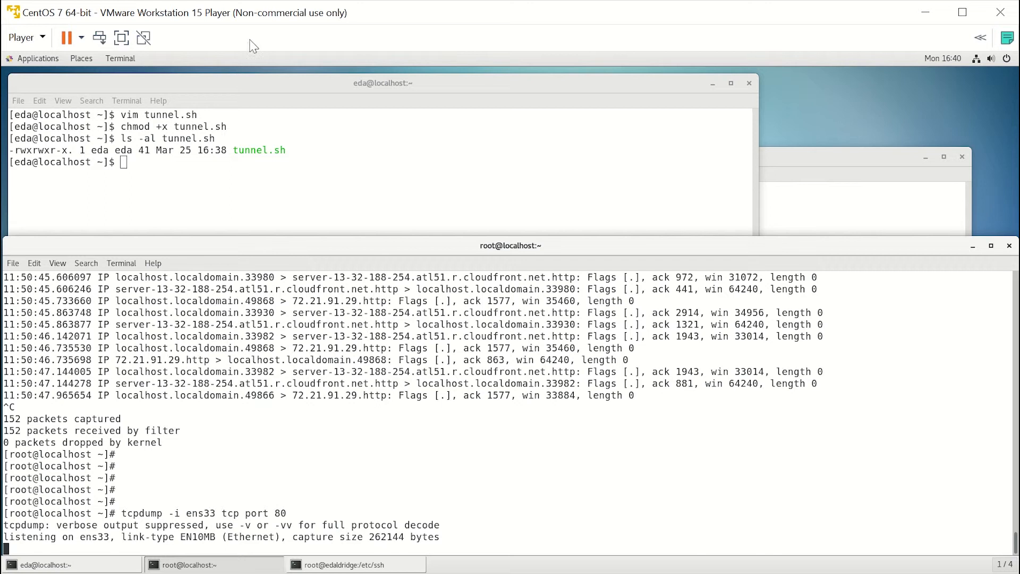
mouse_move(338, 403)
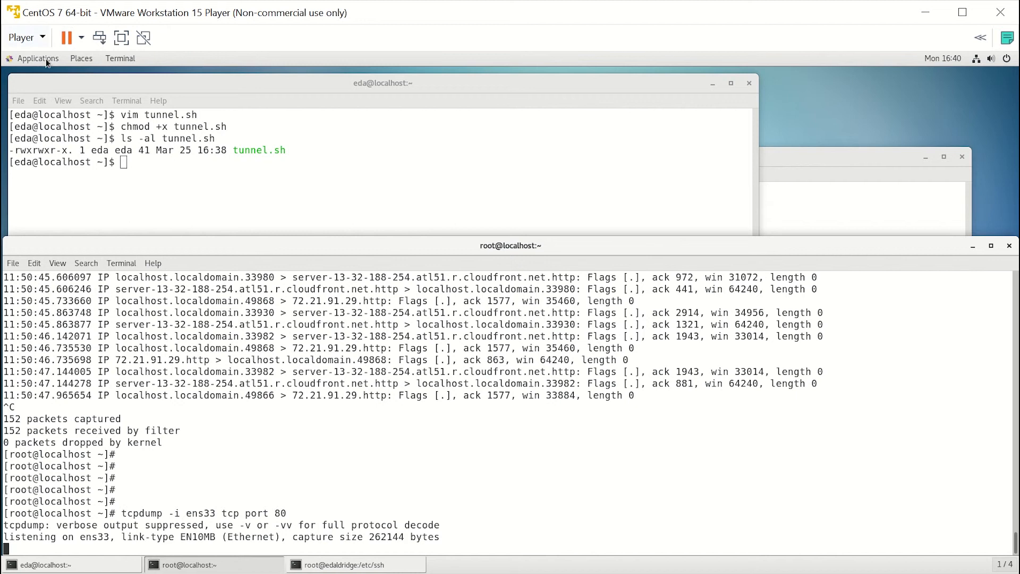
left_click(37, 57)
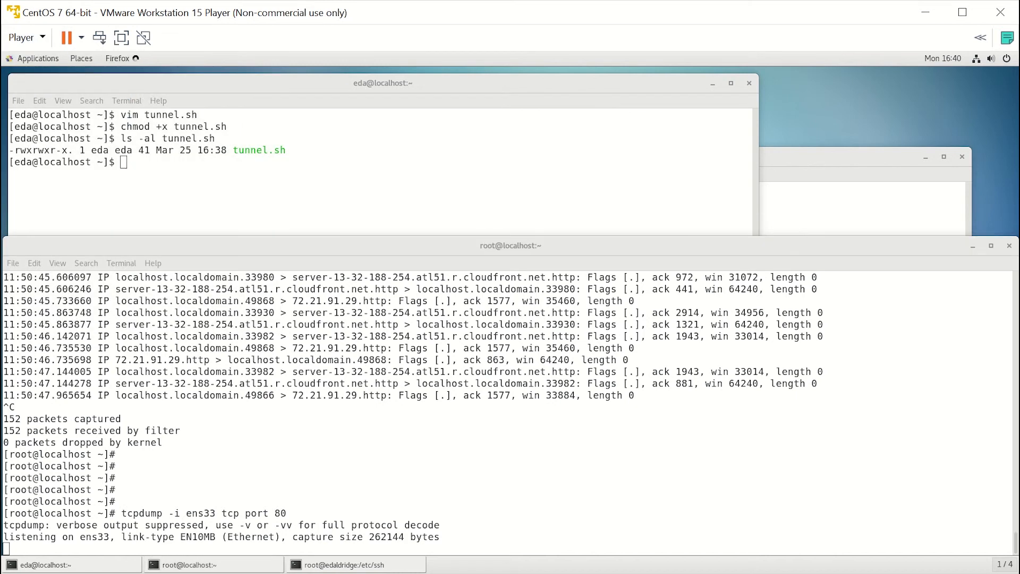
left_click(117, 58)
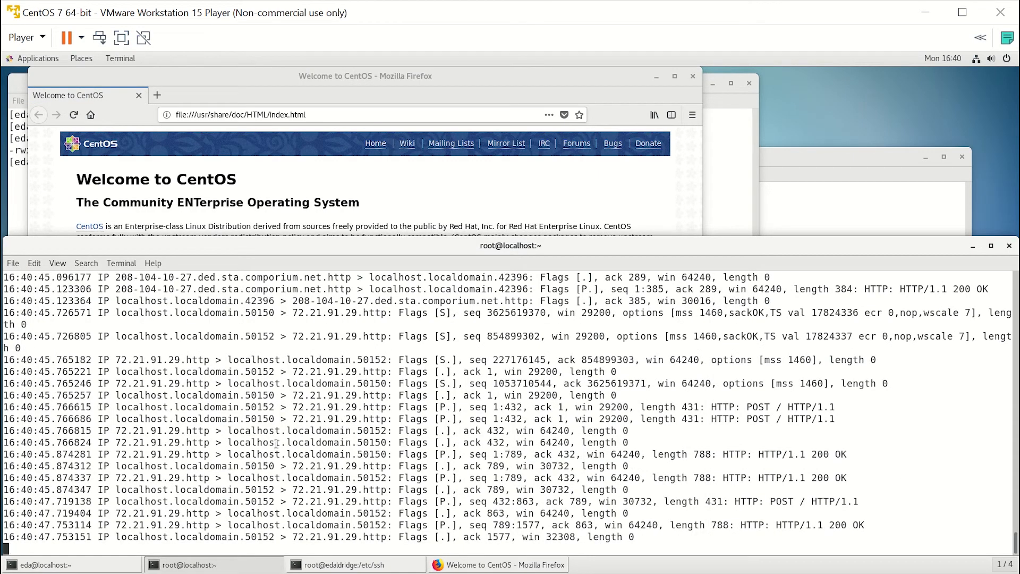
mouse_move(289, 501)
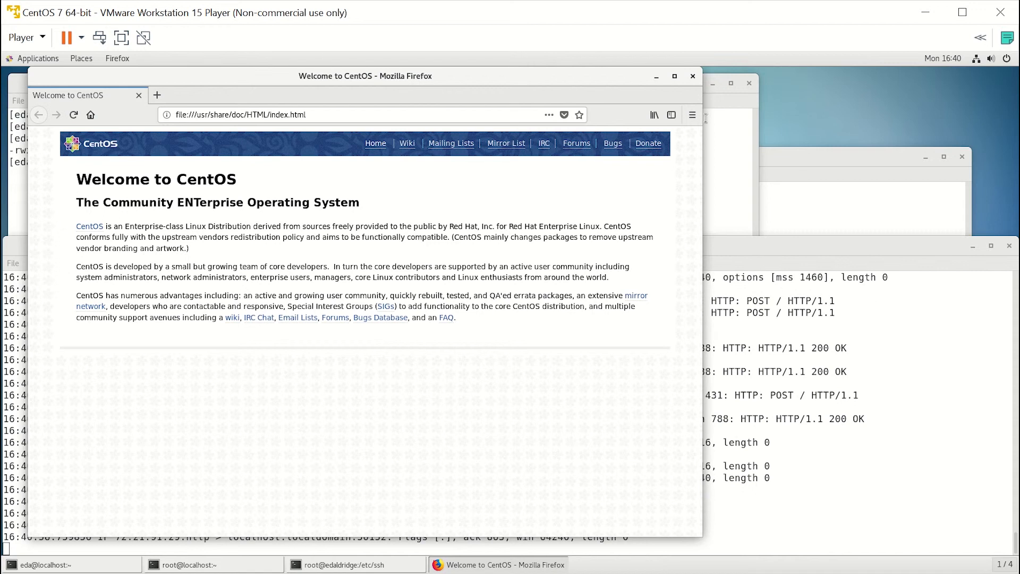
From Firefox Preferences, reach Network Proxy and bring up the connection settings dialog
left_click(692, 115)
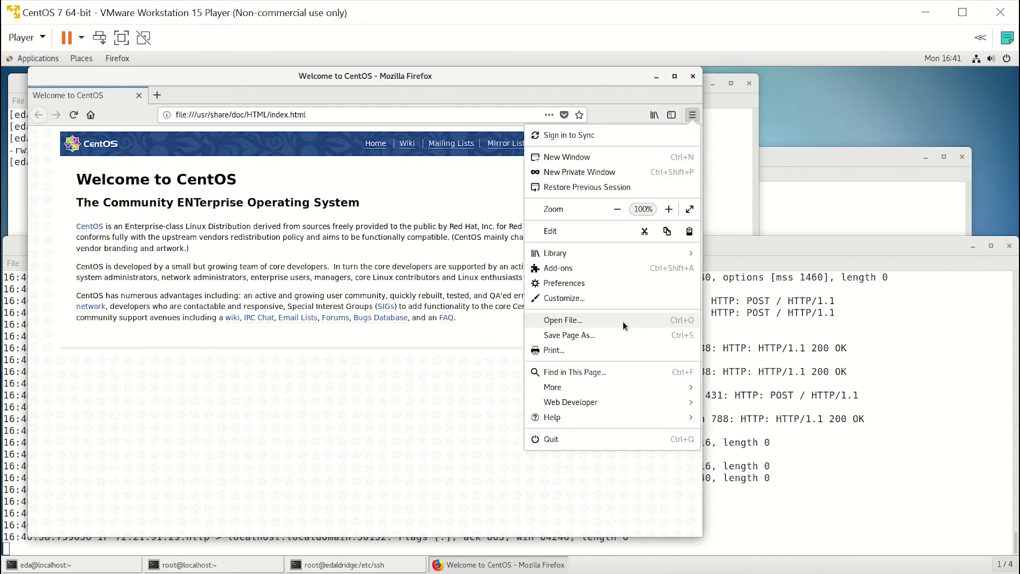
left_click(563, 282)
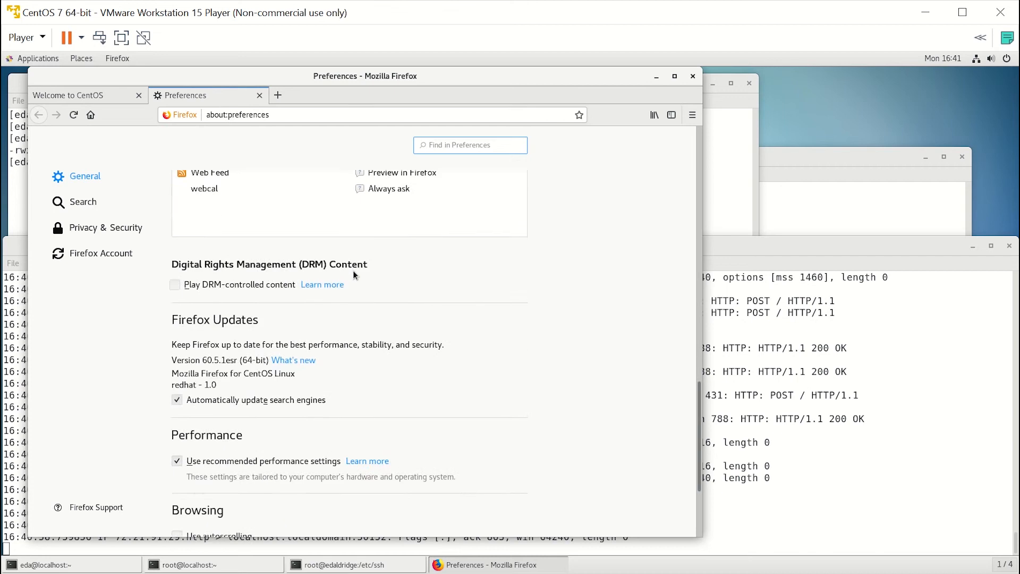
scroll("down", 3)
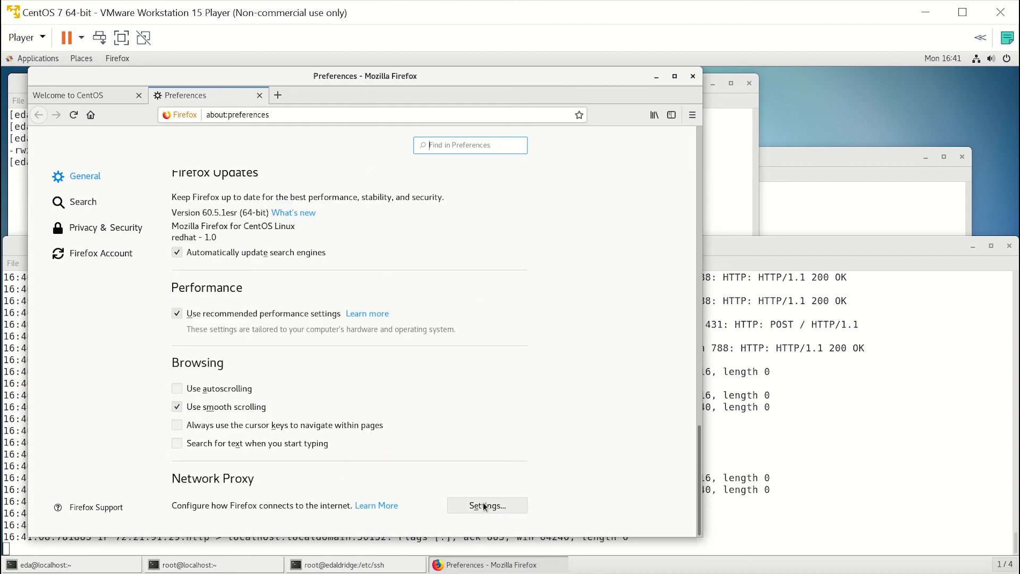
left_click(486, 505)
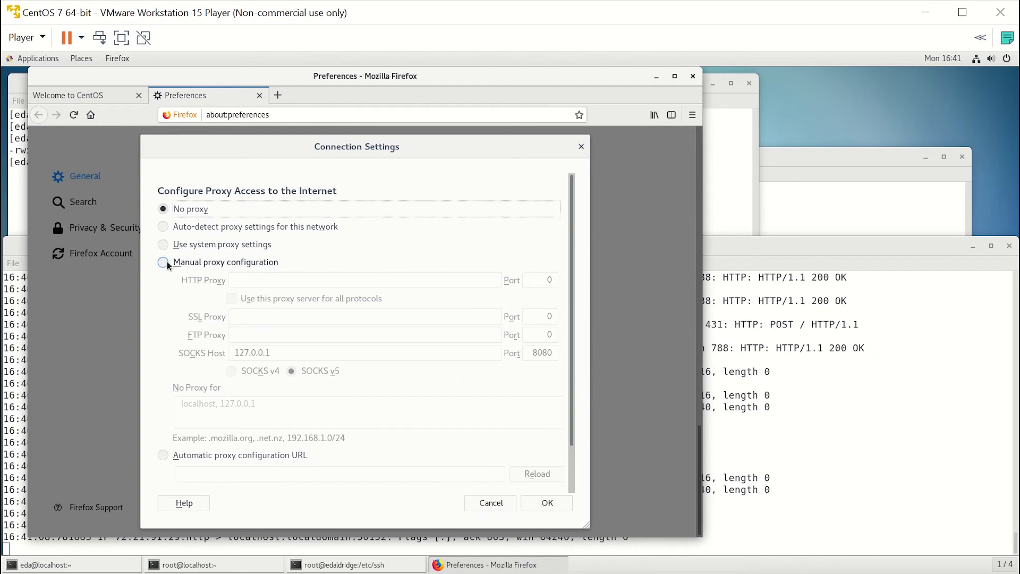
Choose manual proxy configuration with SOCKS v5 host 127.0.0.1 port 8080 and confirm with OK
left_click(162, 261)
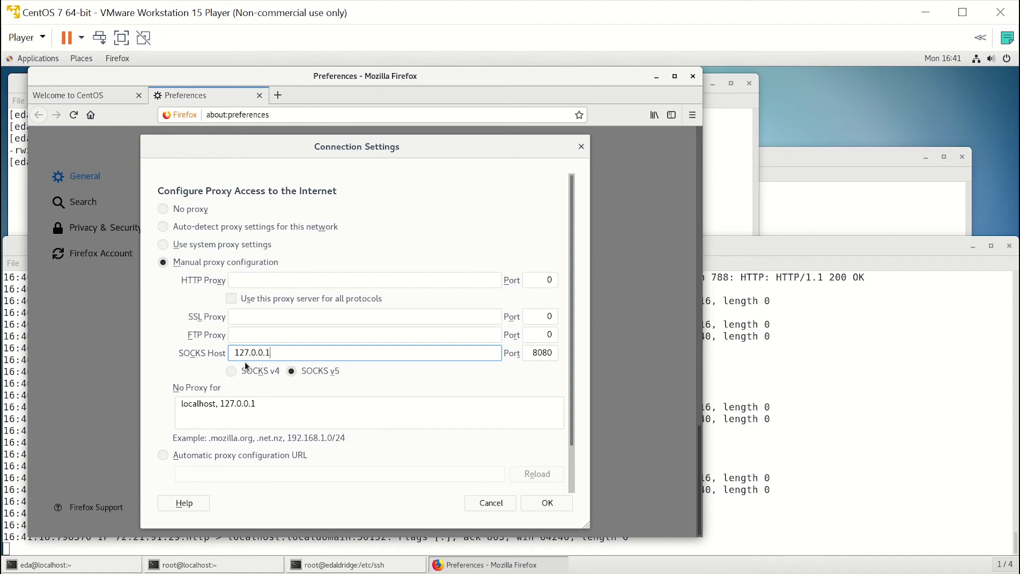
mouse_move(552, 379)
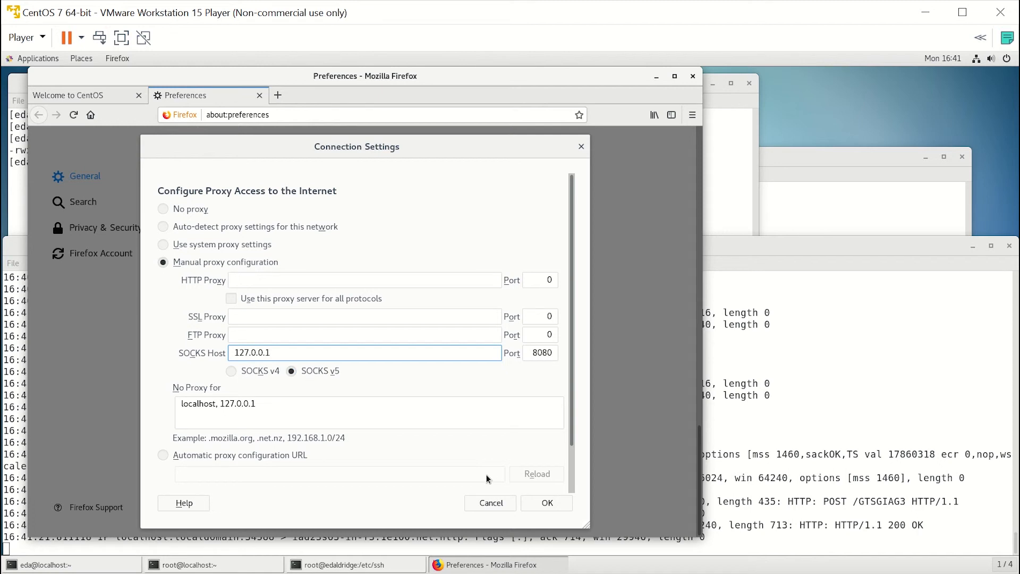
scroll("down", 3)
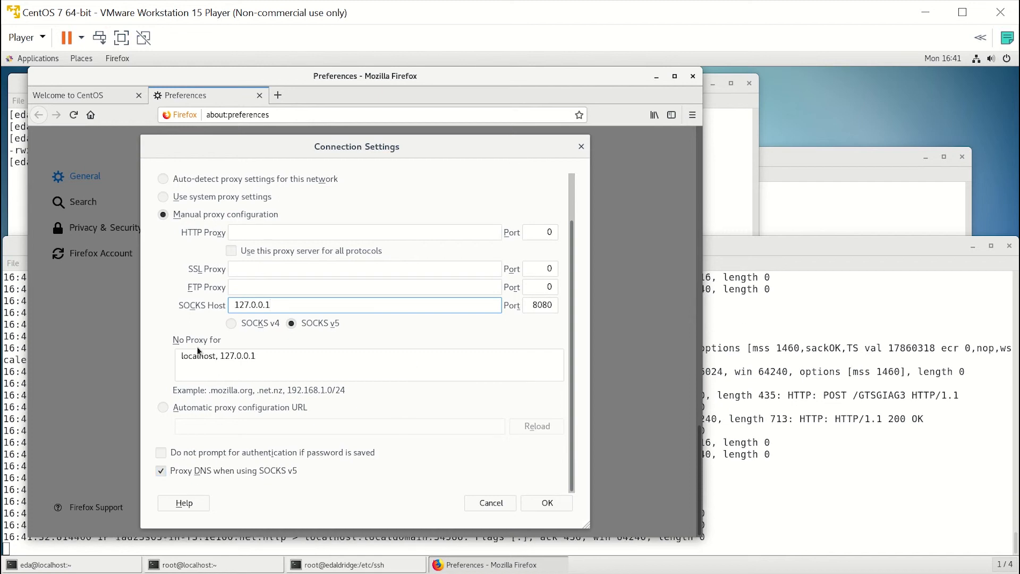
mouse_move(200, 351)
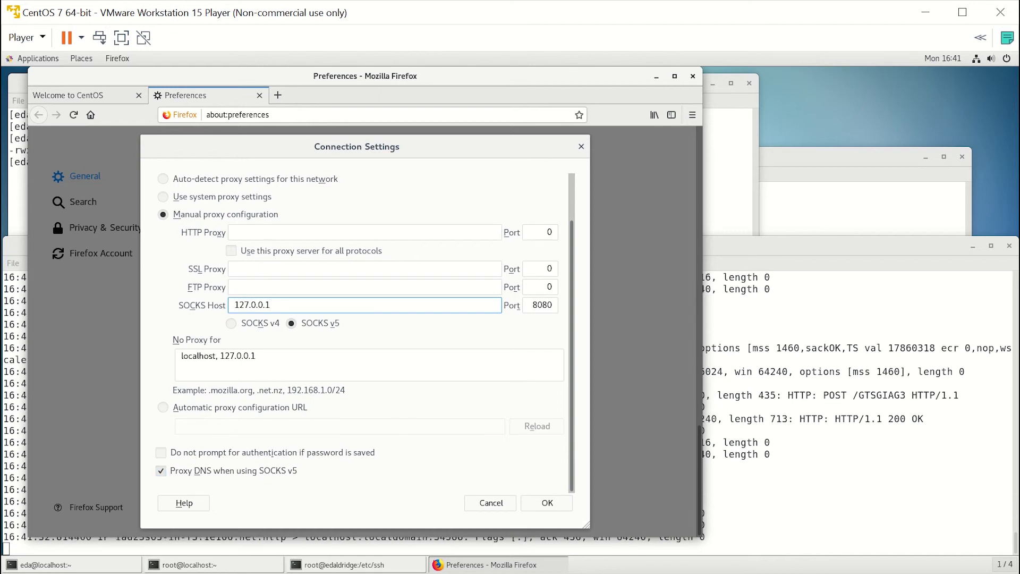
left_click(545, 503)
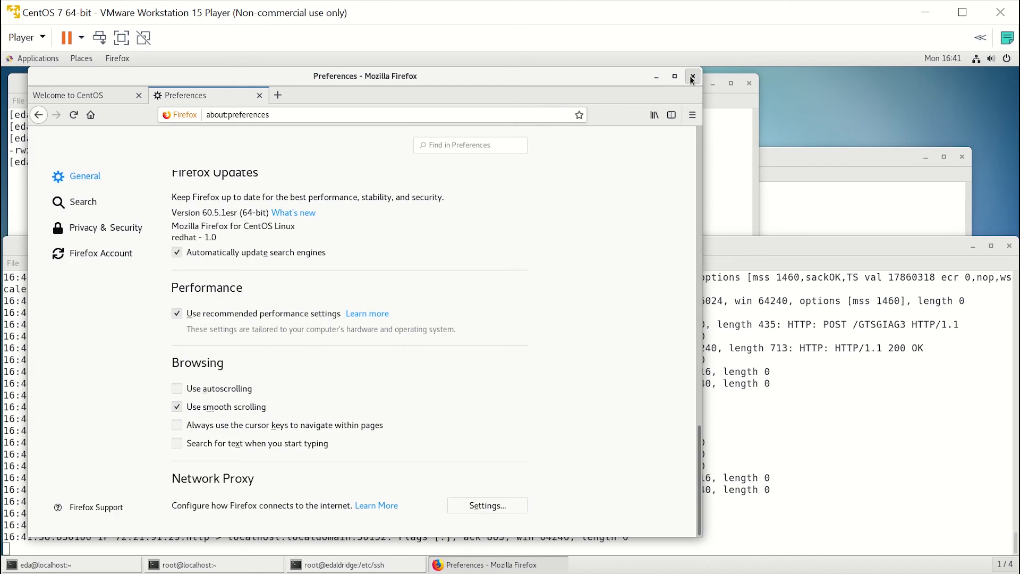
Close Firefox with both tabs and run ./tunnel.sh in the eda terminal
left_click(691, 77)
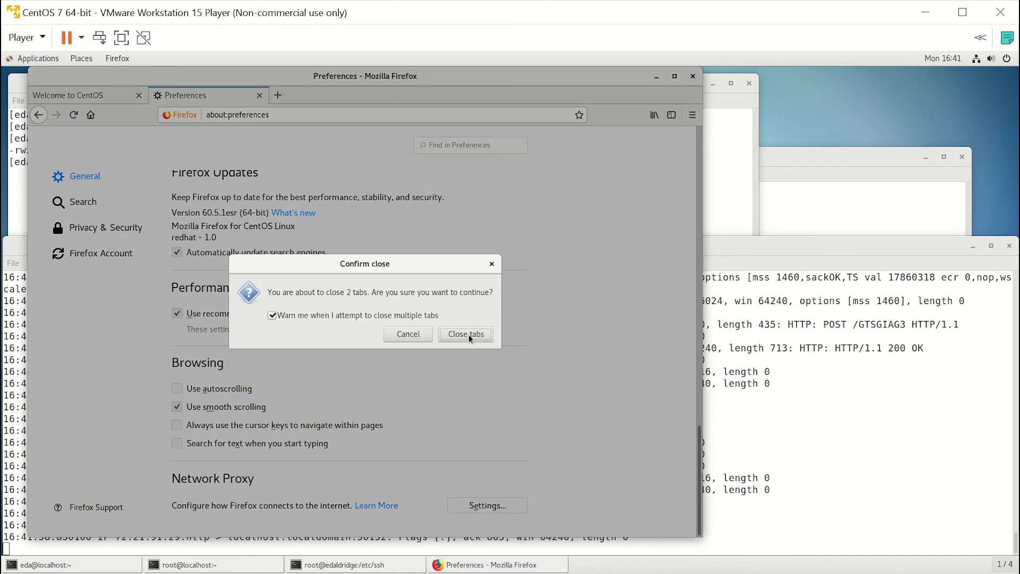
left_click(465, 333)
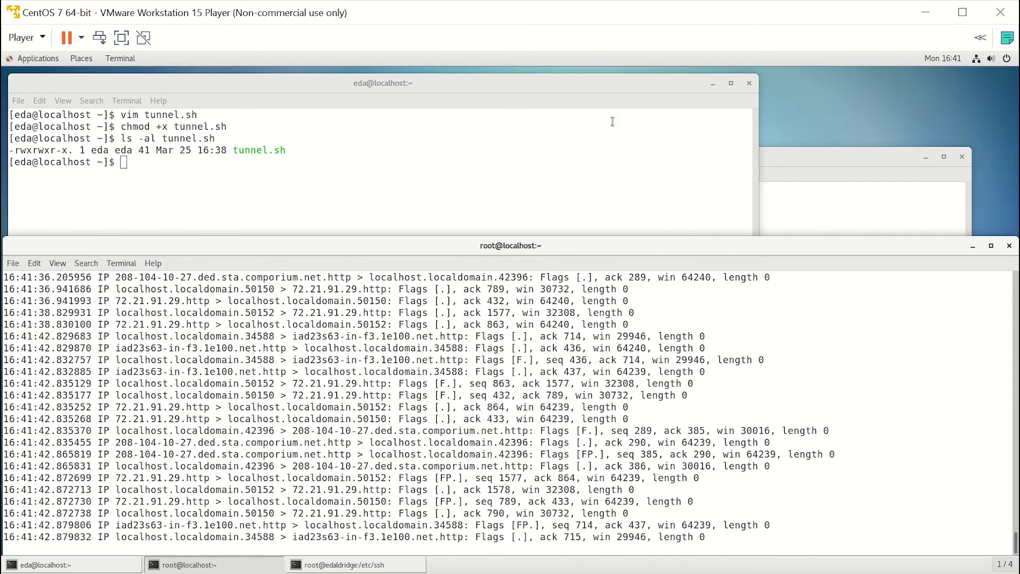
mouse_move(369, 169)
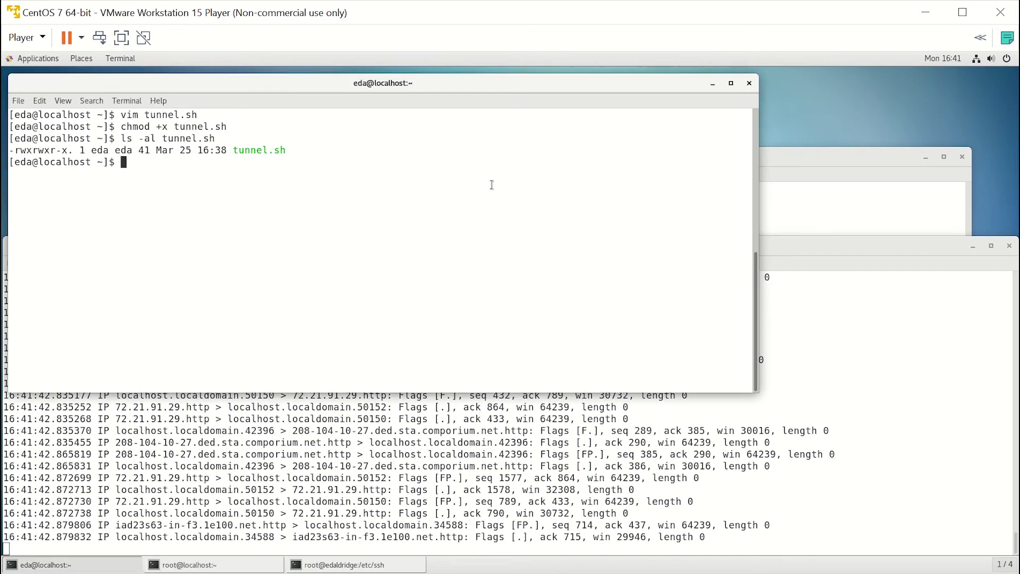
type(".")
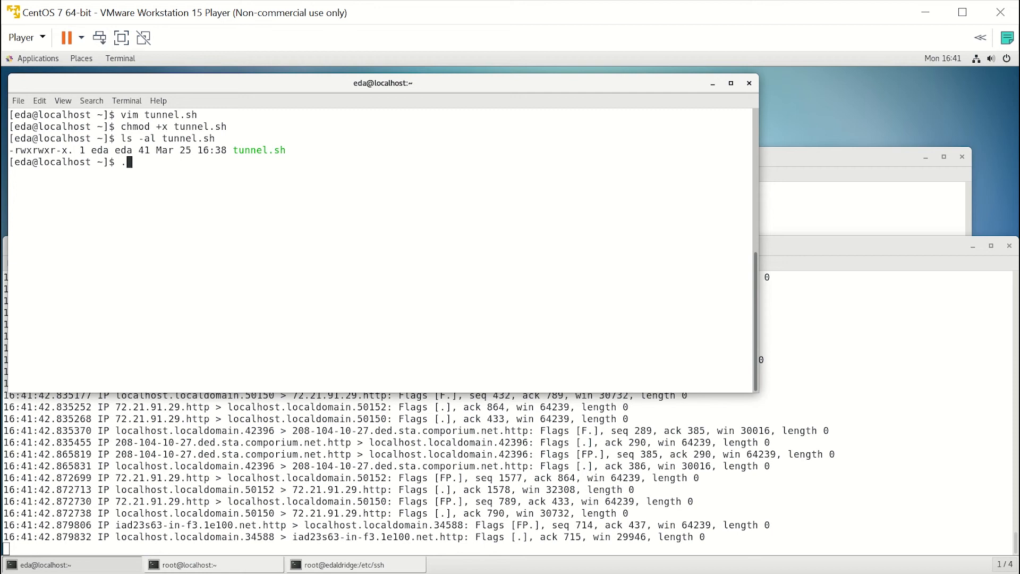
type("/tunnel.sh")
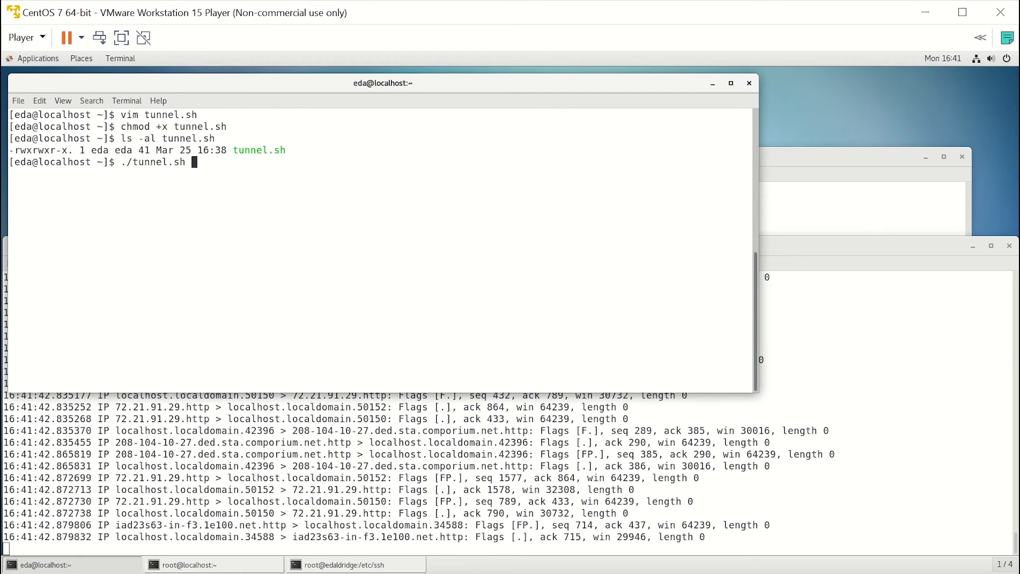
key("Return")
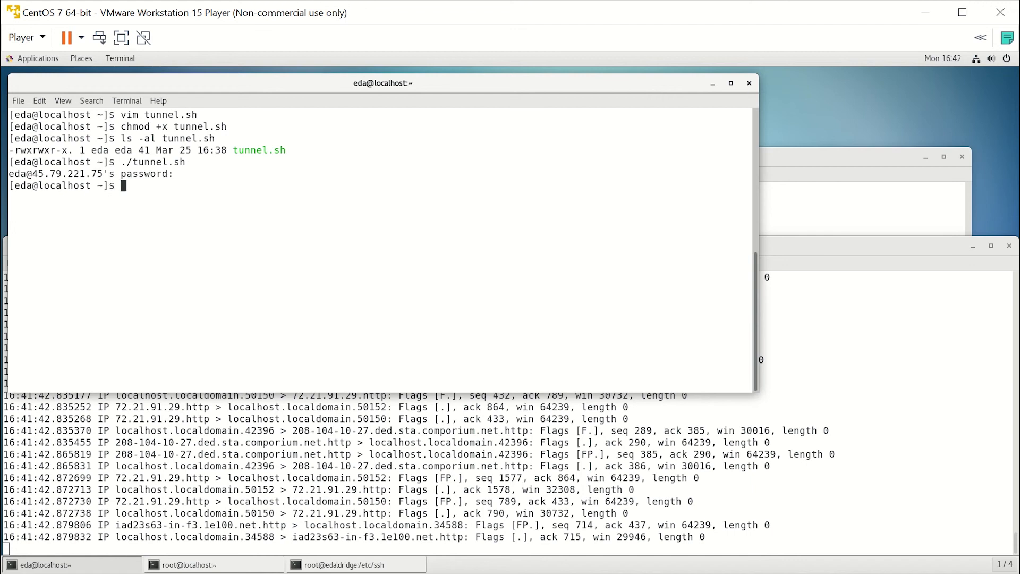
List processes with 'ps -ef | grep ssh' to see the ssh -D 8080 tunnel, then relaunch Firefox
type("ps -ef |grep")
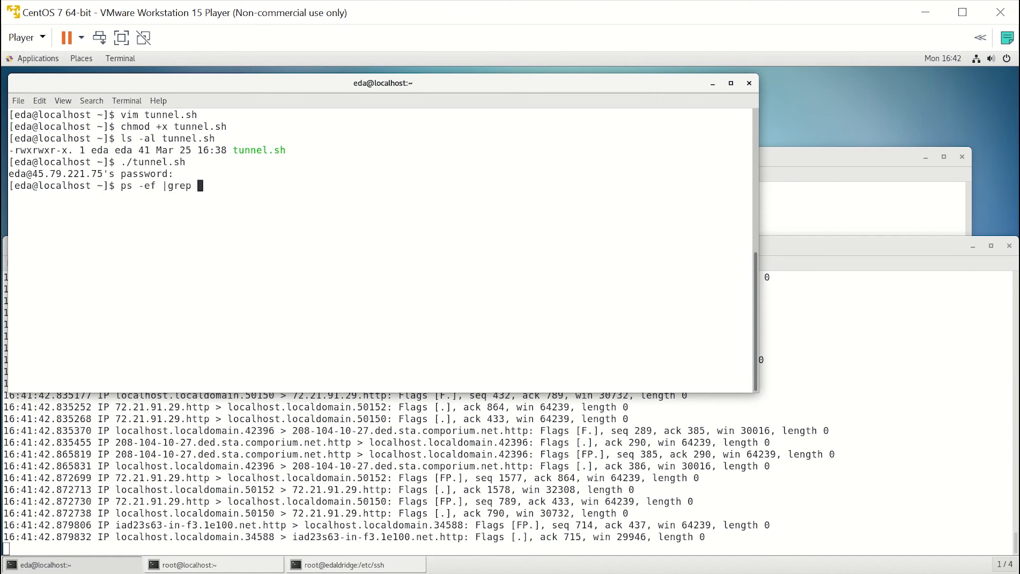
type("ssh")
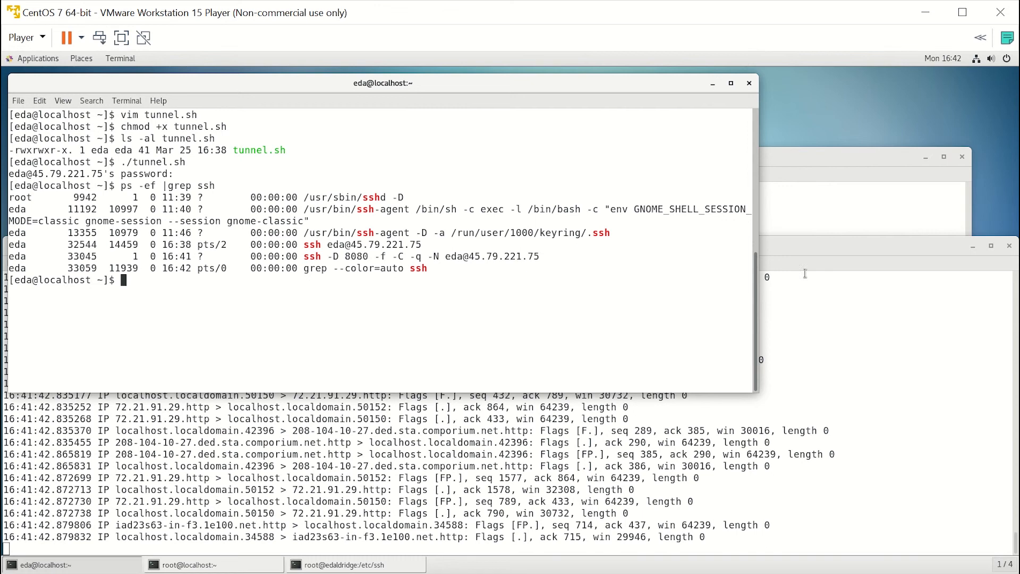
mouse_move(150, 70)
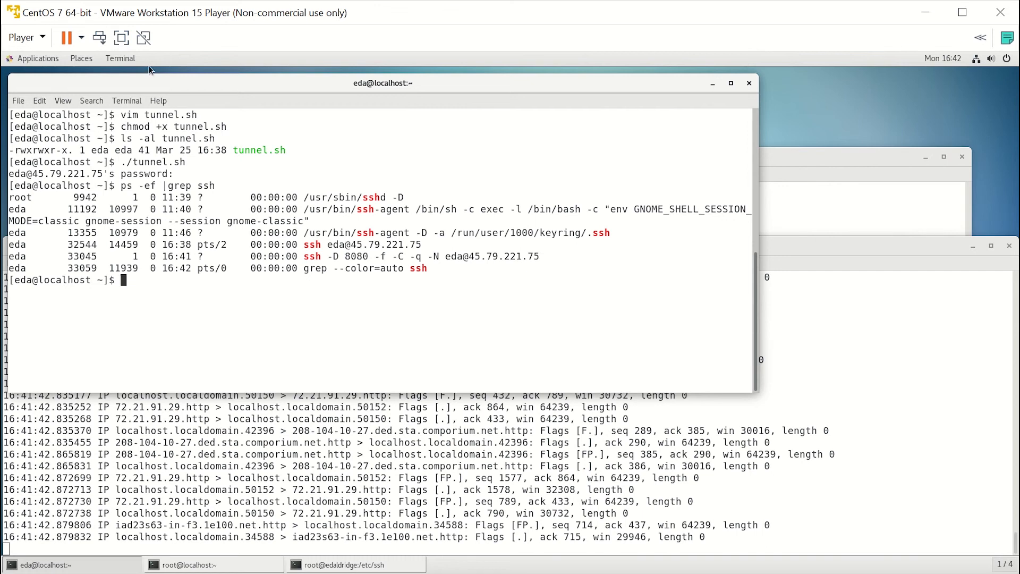
left_click(38, 58)
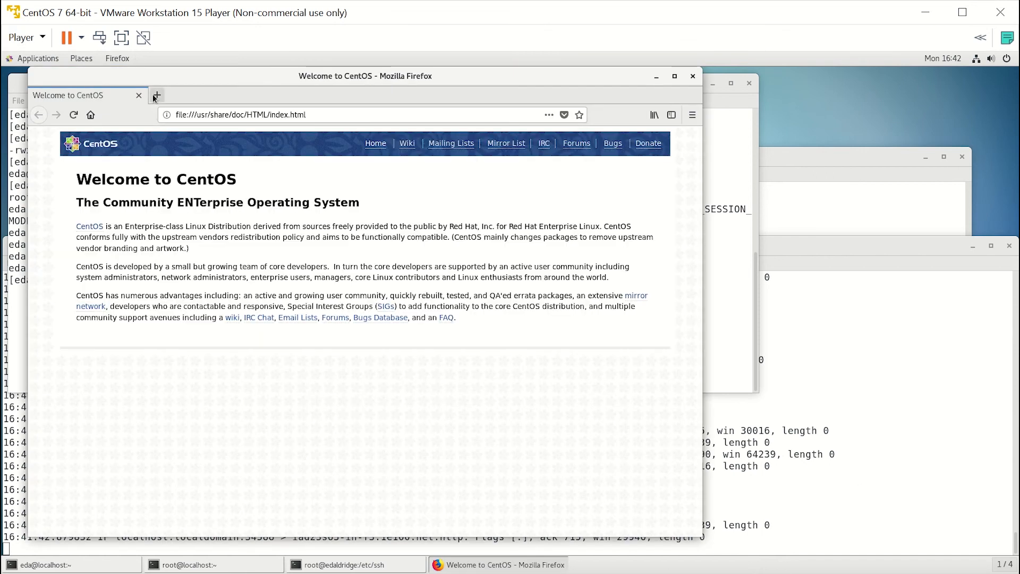
type("www.amazon.com")
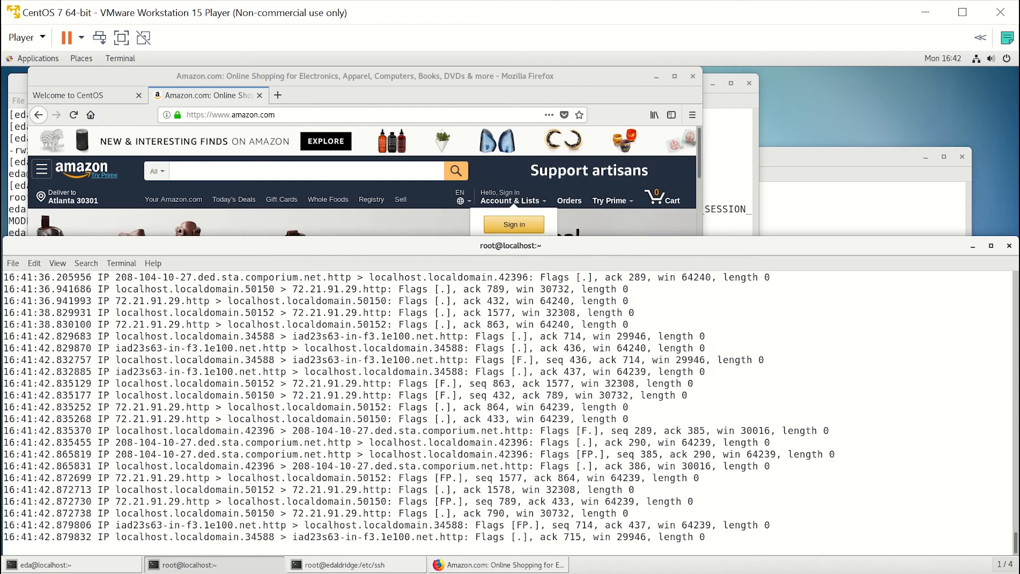
mouse_move(169, 143)
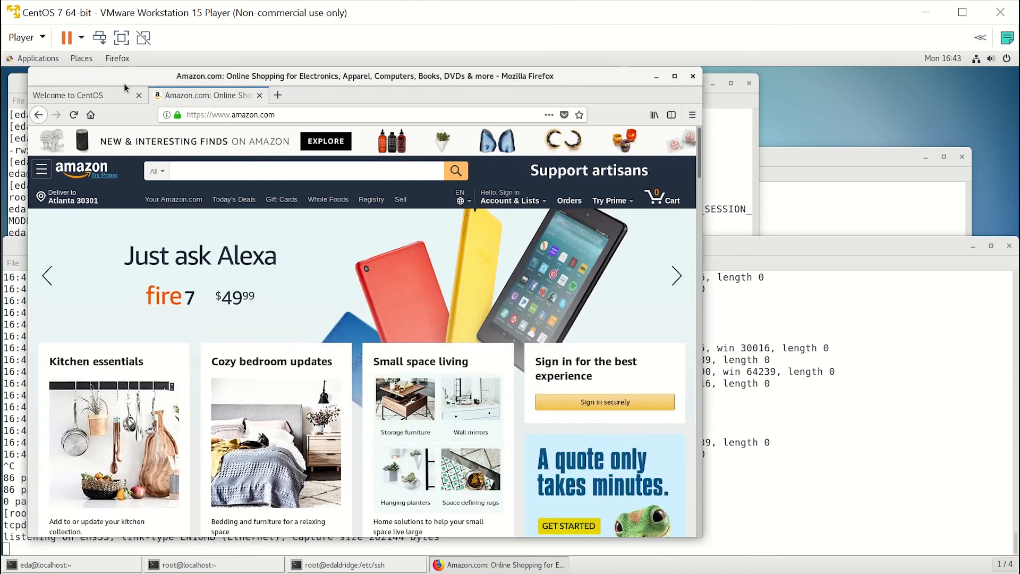
Capture tcp port 8080 on ens33 with tcpdump, see 0 packets, then start editing the port
left_click(676, 277)
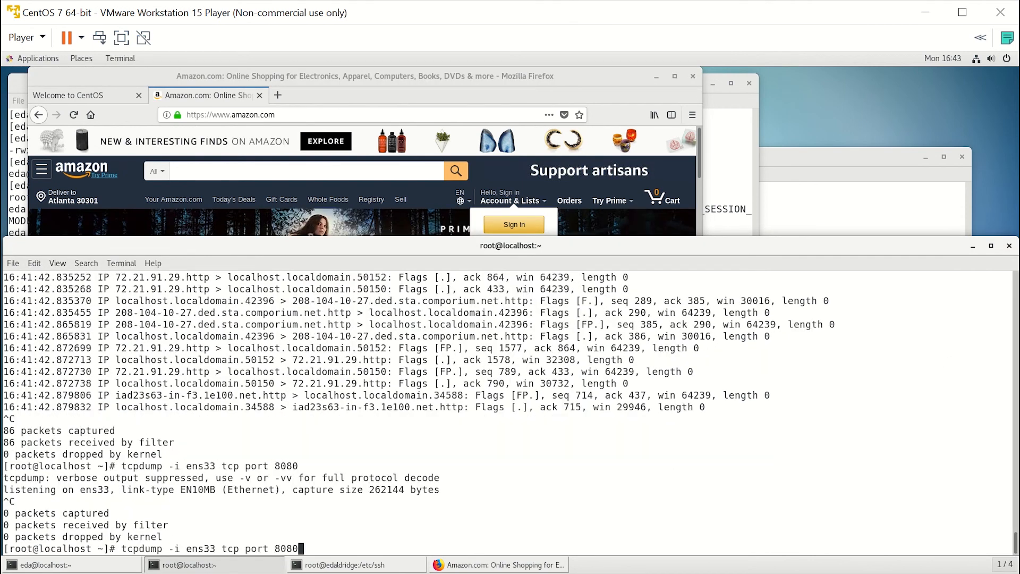
key("BackSpace")
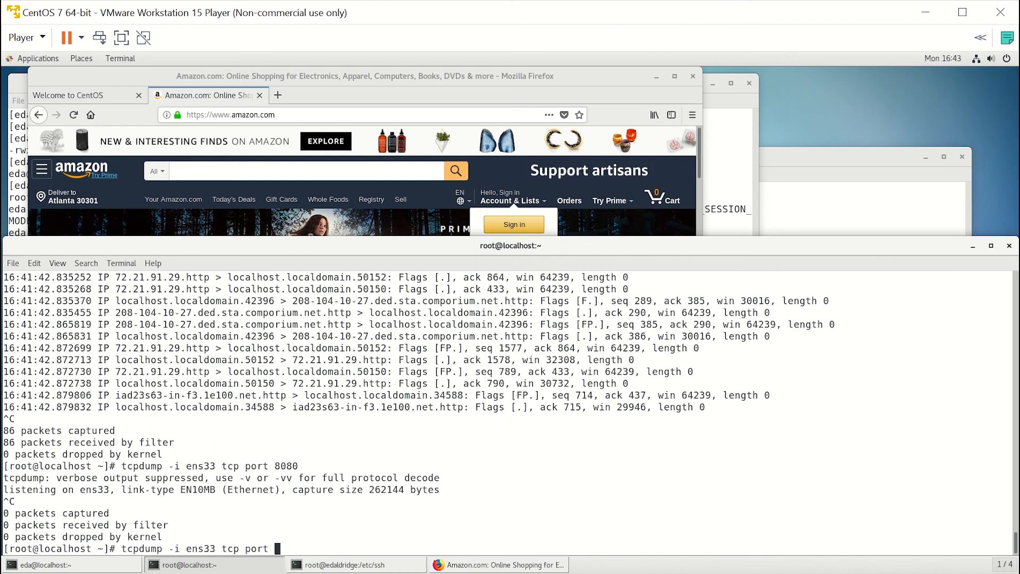